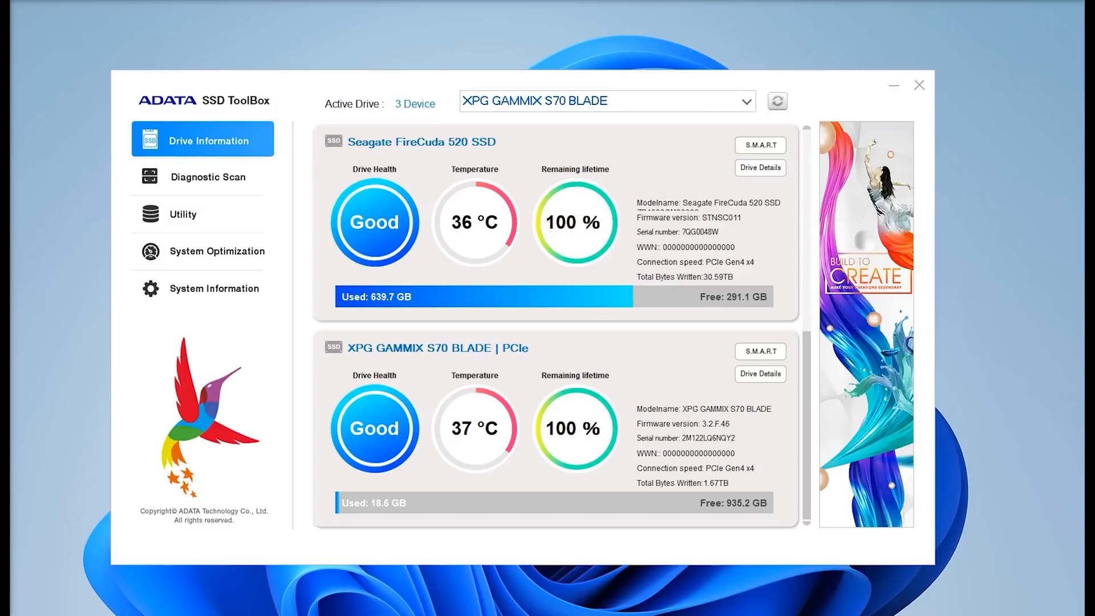
mouse_move(571, 84)
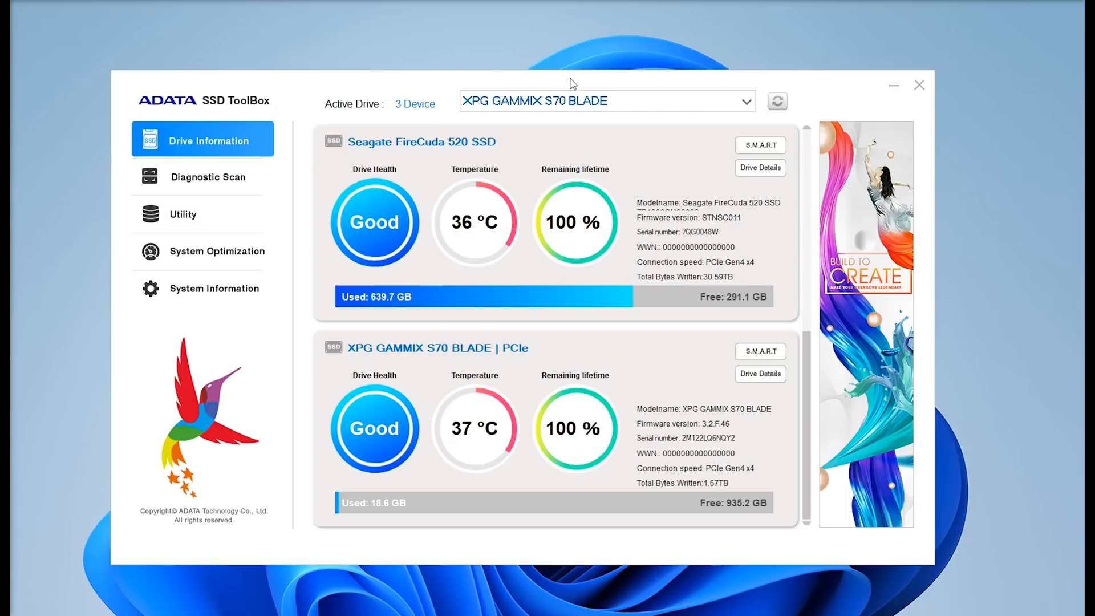
mouse_move(531, 320)
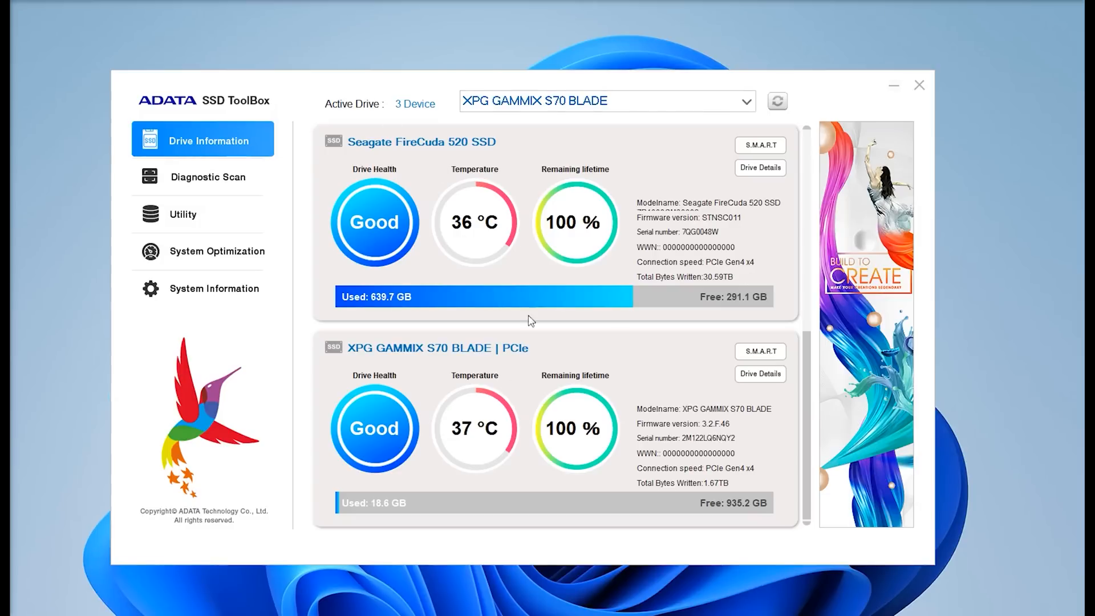
mouse_move(334, 161)
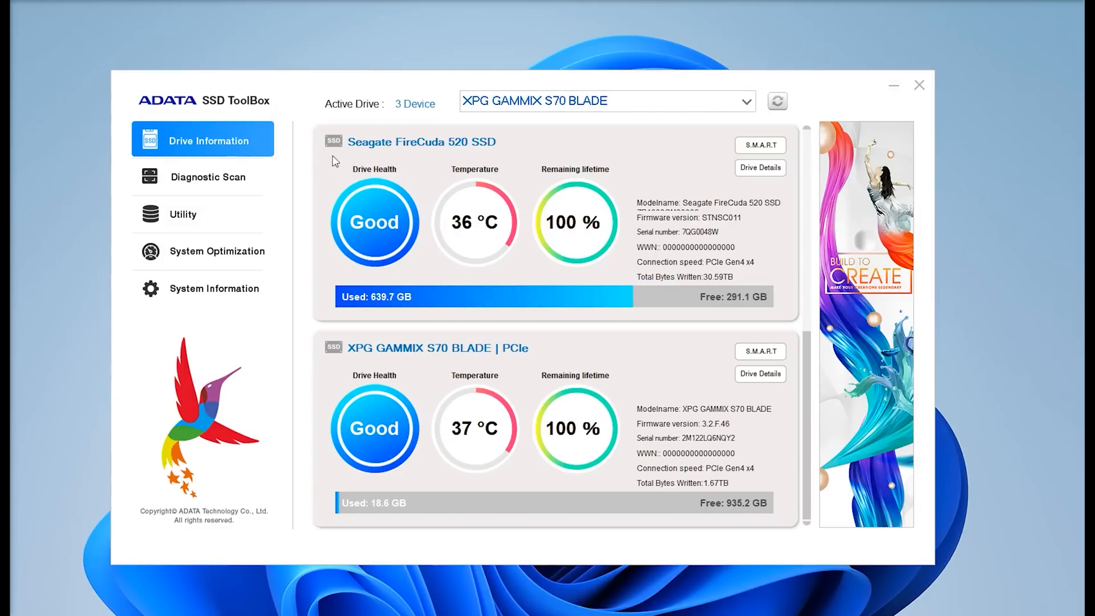
mouse_move(433, 164)
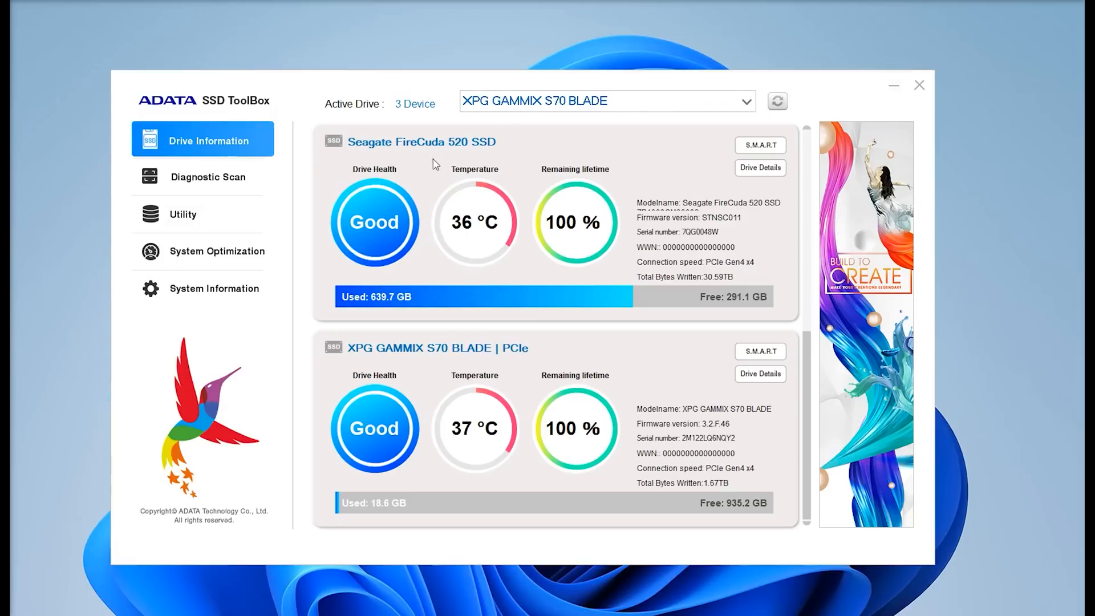
mouse_move(380, 355)
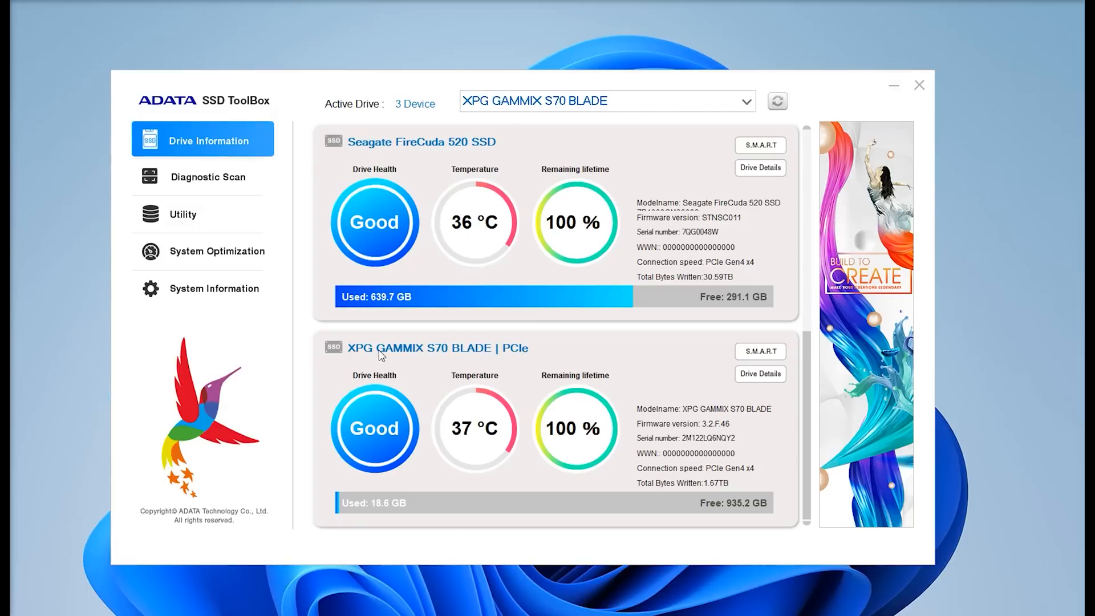
mouse_move(471, 354)
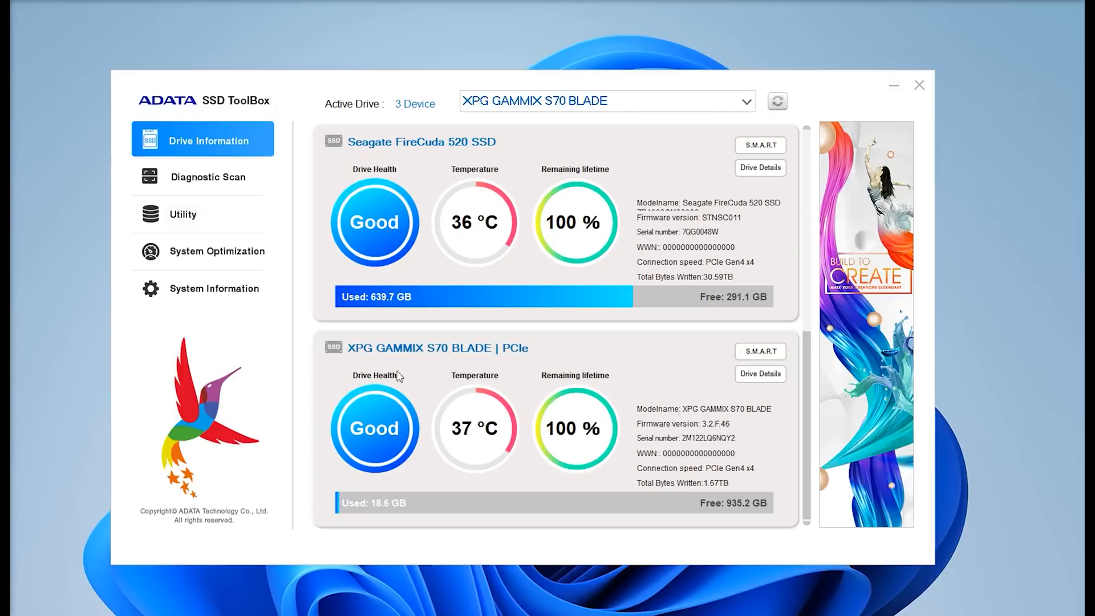
mouse_move(479, 393)
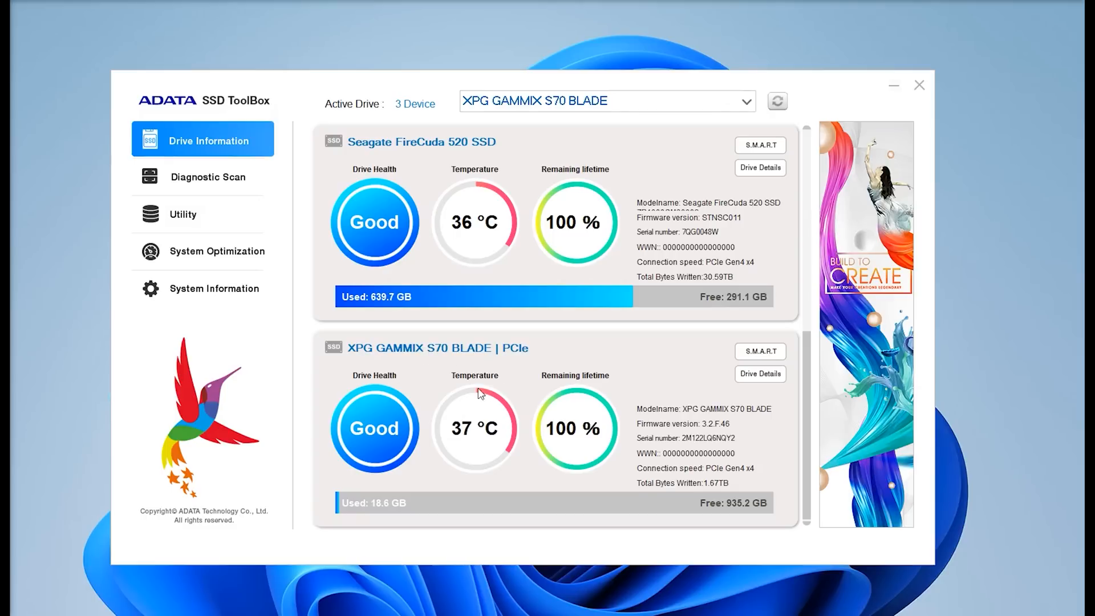
mouse_move(735, 433)
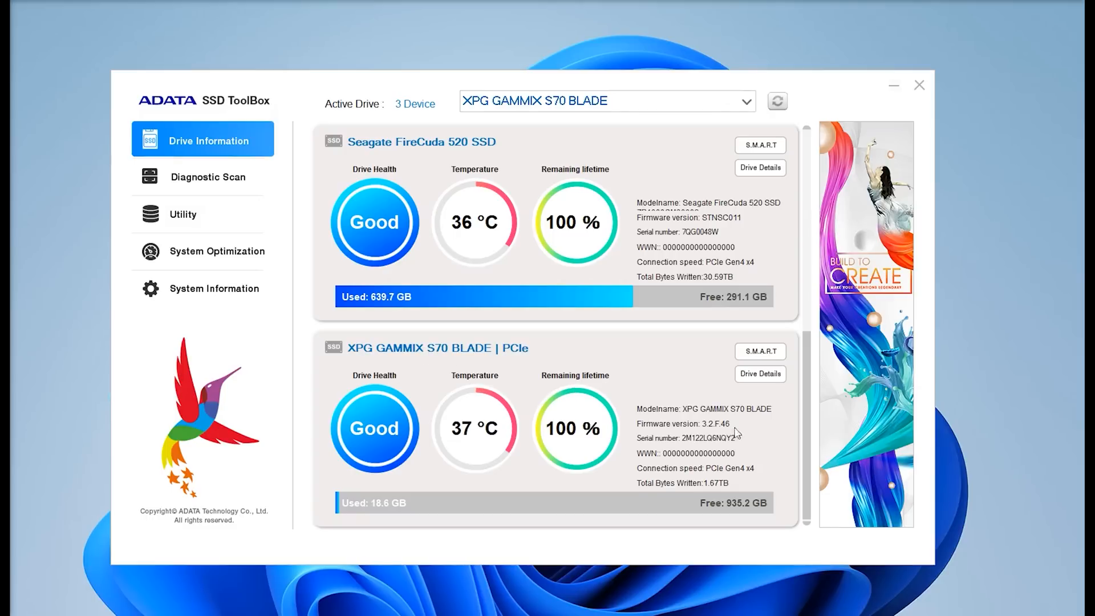
mouse_move(667, 541)
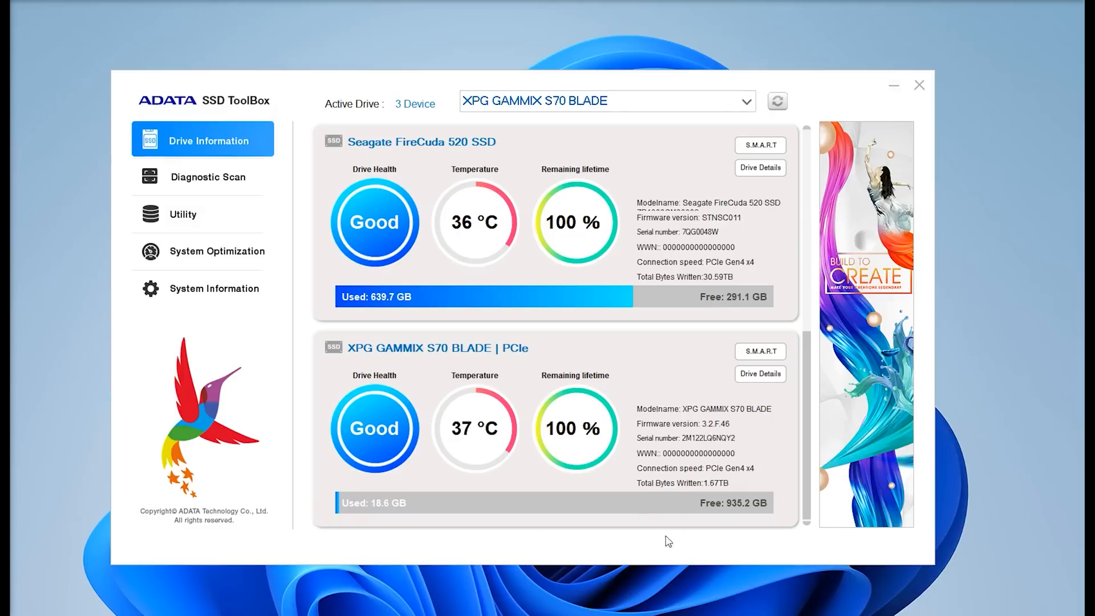
mouse_move(525, 420)
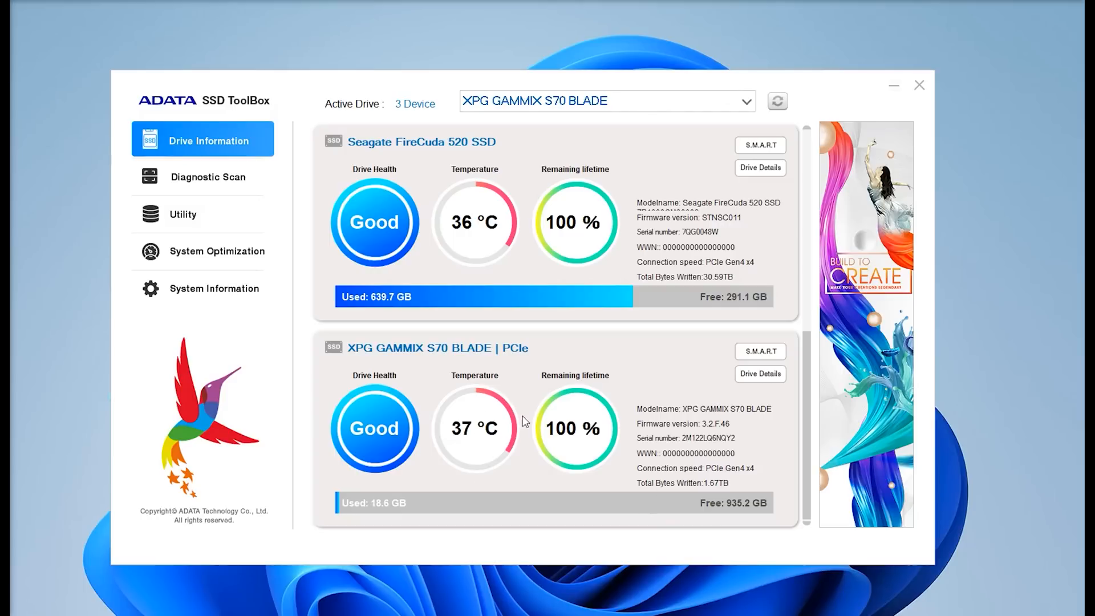
mouse_move(553, 440)
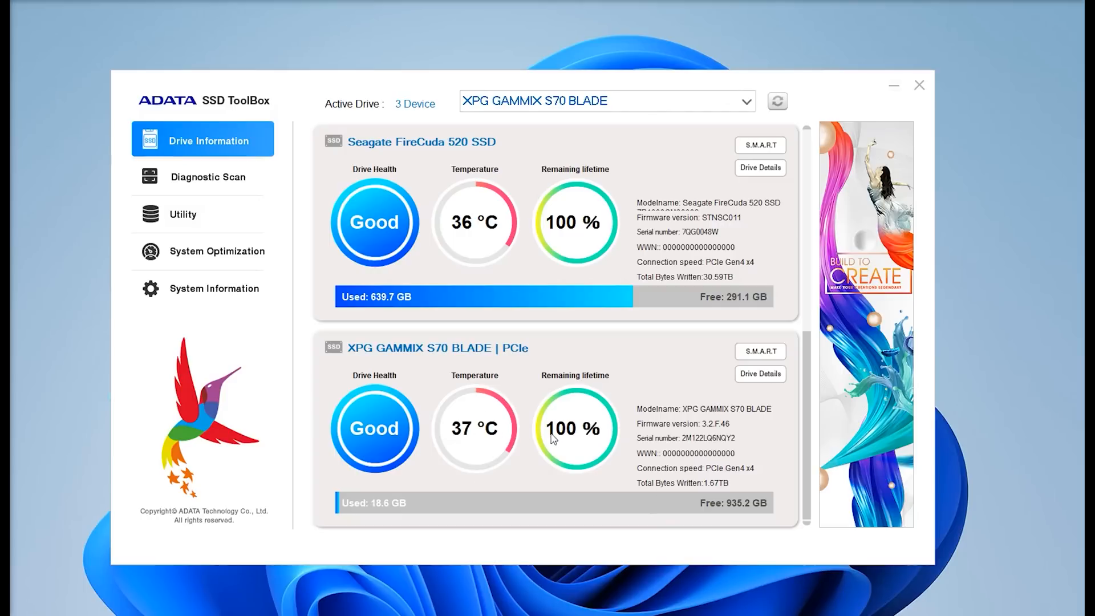
mouse_move(447, 468)
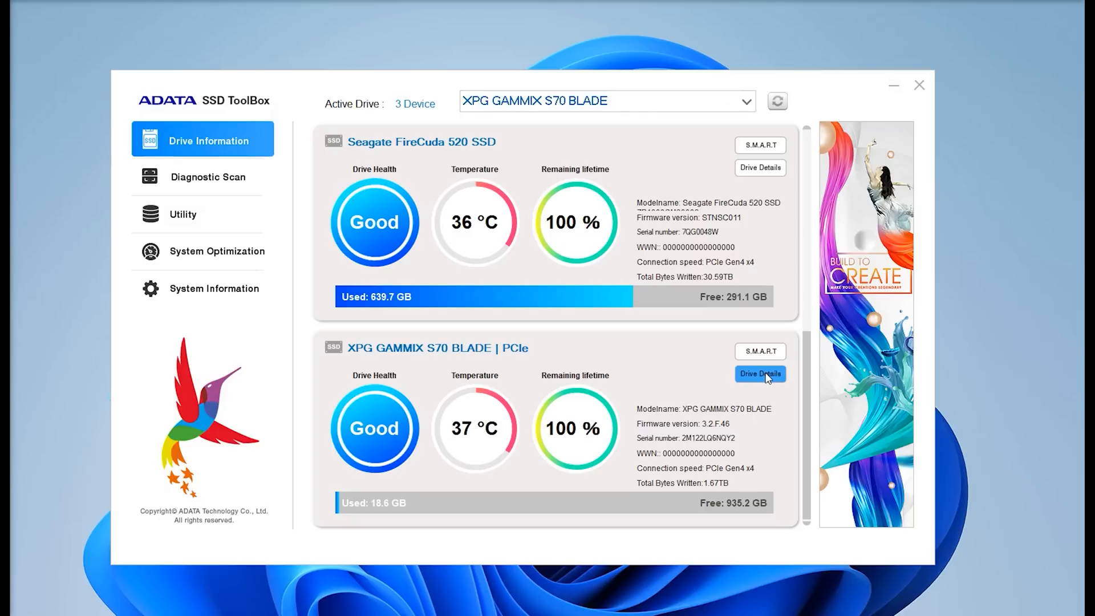
Review the detailed identify data for the S70 BLADE, then dismiss it
click(760, 373)
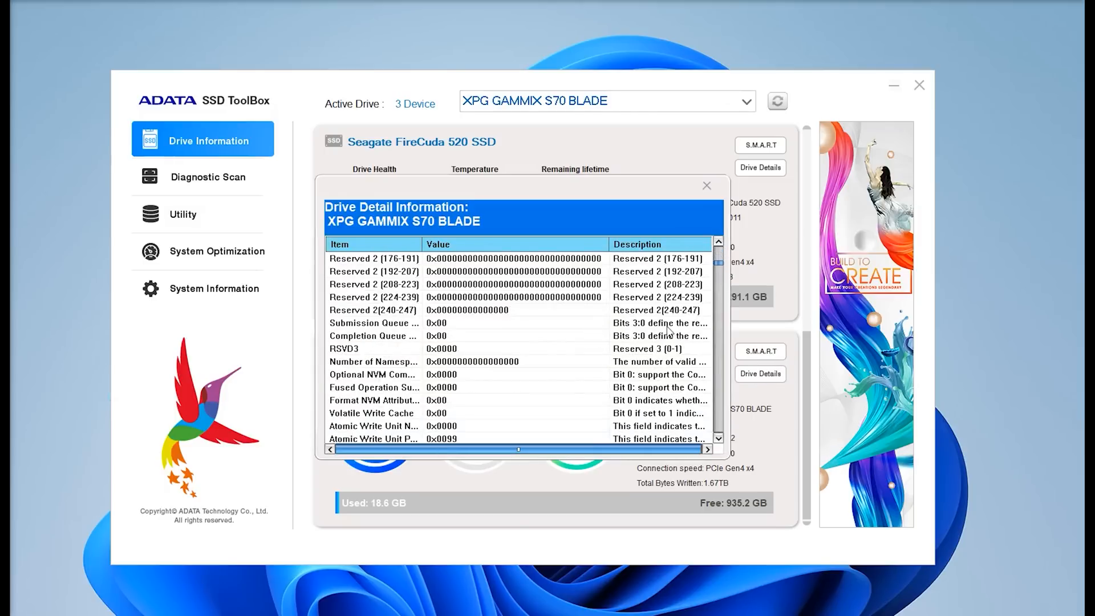
scroll(down, 3)
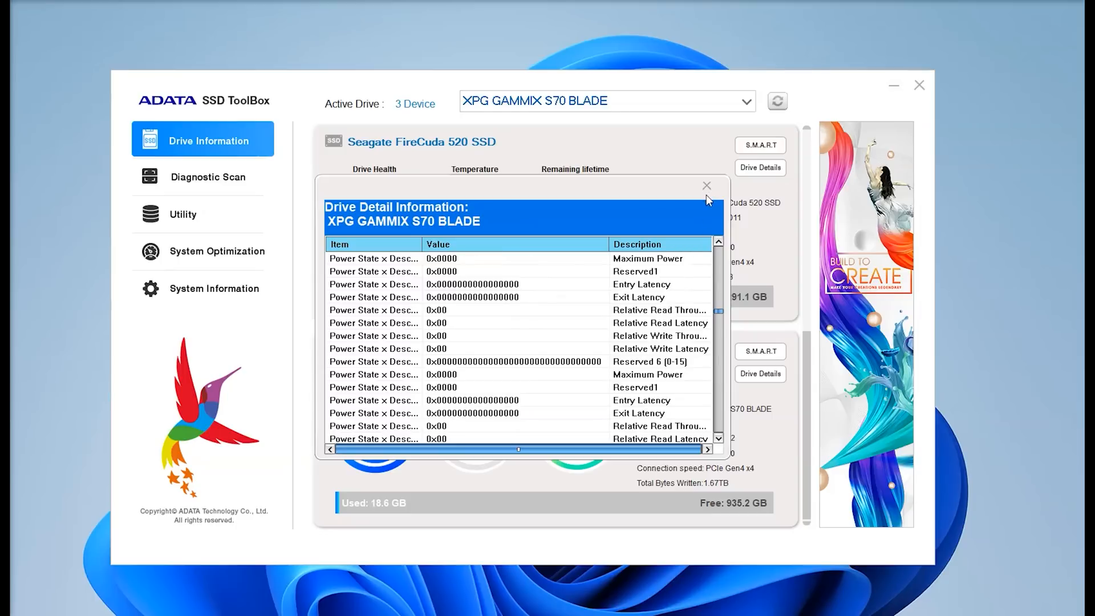
click(706, 186)
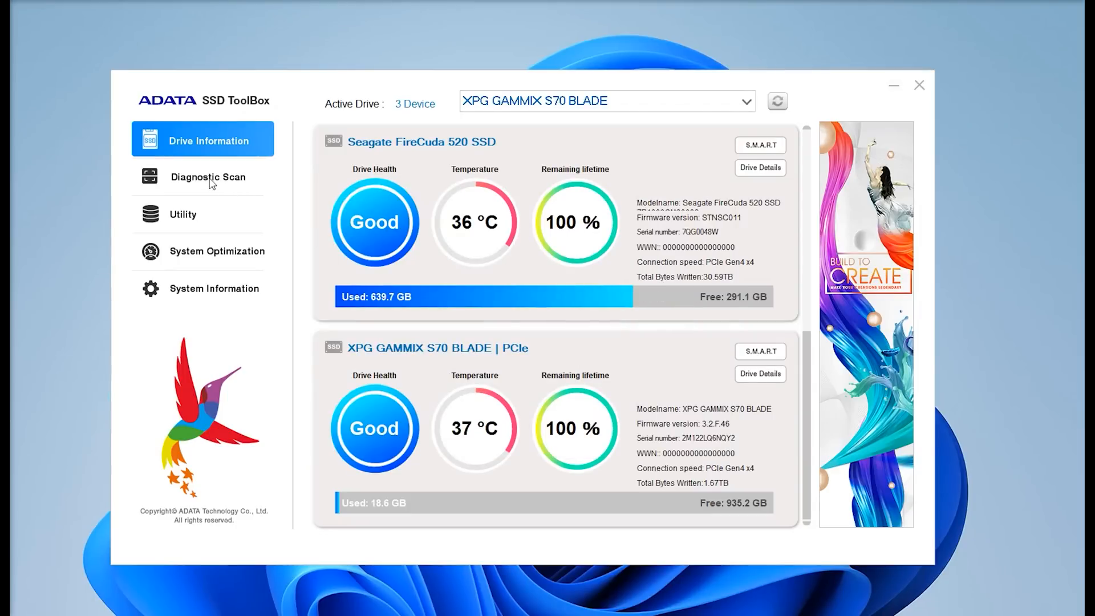
View the Diagnostic Scan page, then the Utility page with erase, firmware and log tools
click(207, 177)
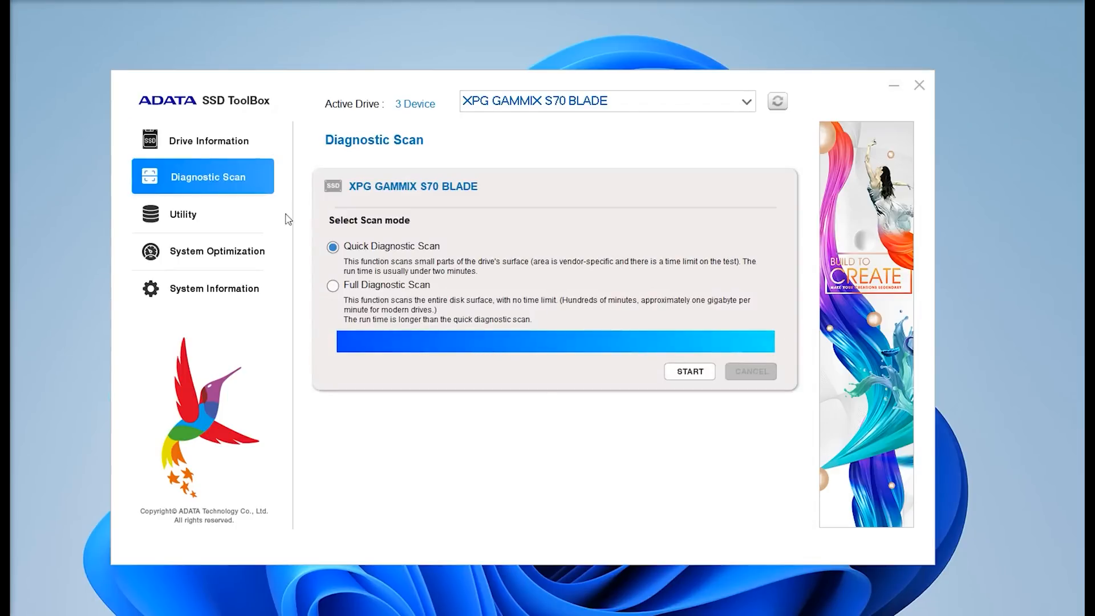
mouse_move(292, 192)
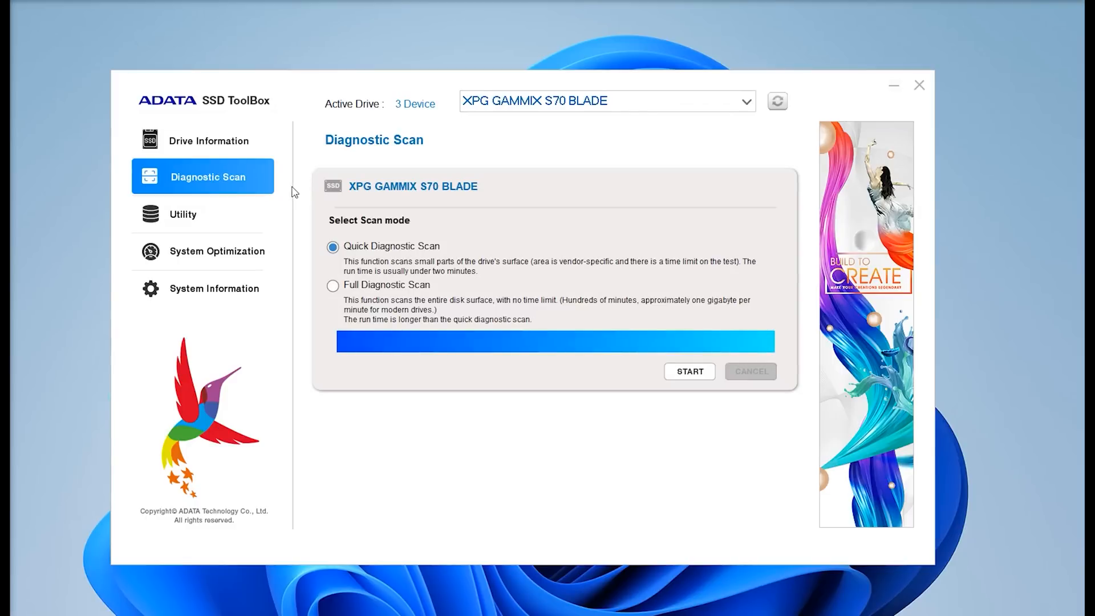
mouse_move(226, 230)
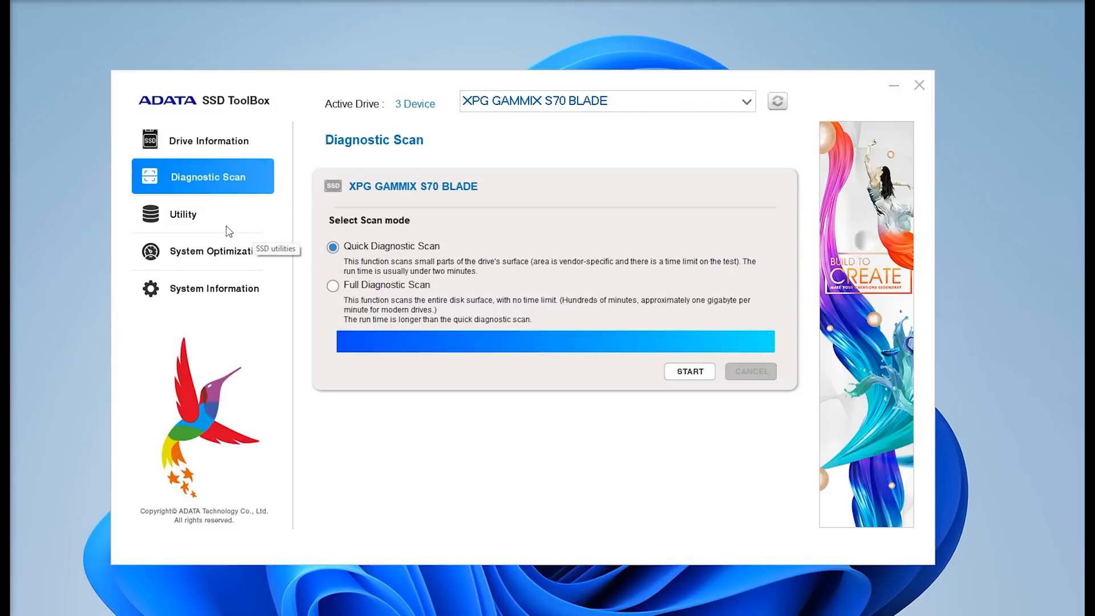
click(183, 214)
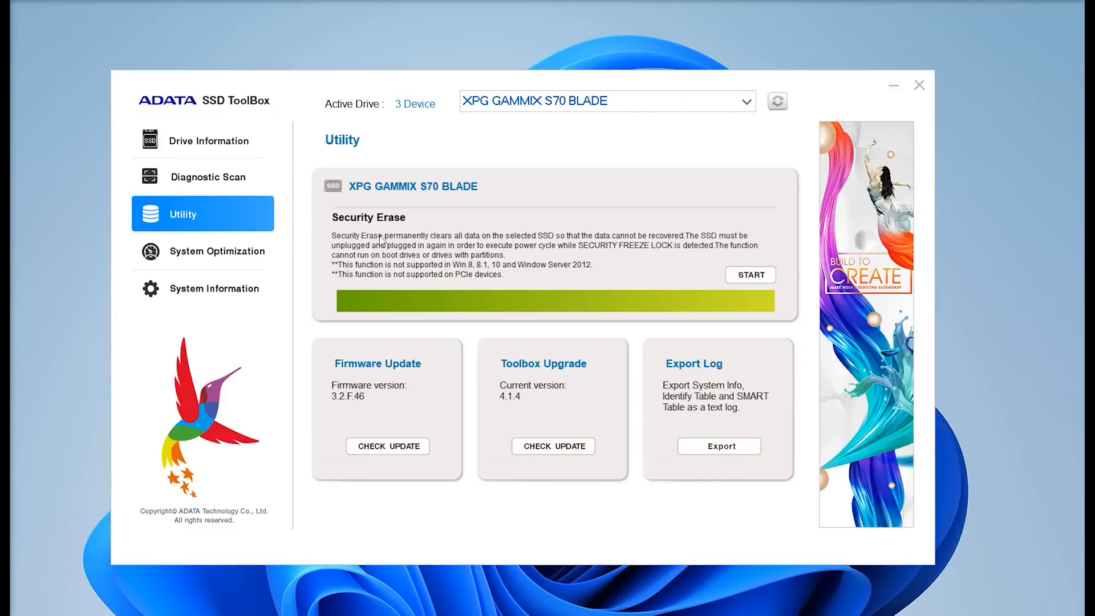
mouse_move(756, 279)
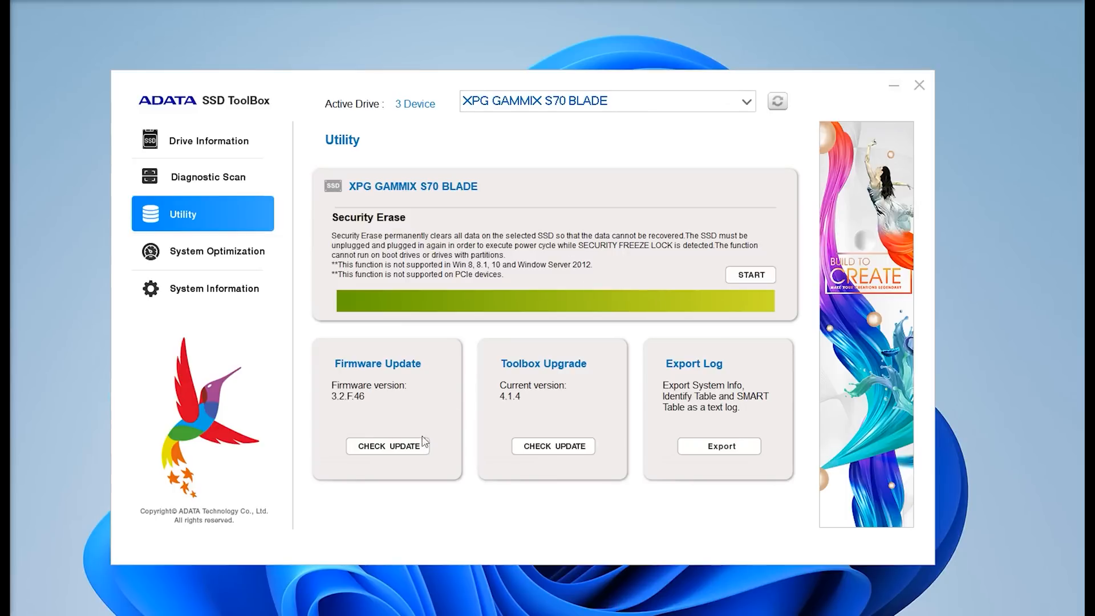
mouse_move(491, 364)
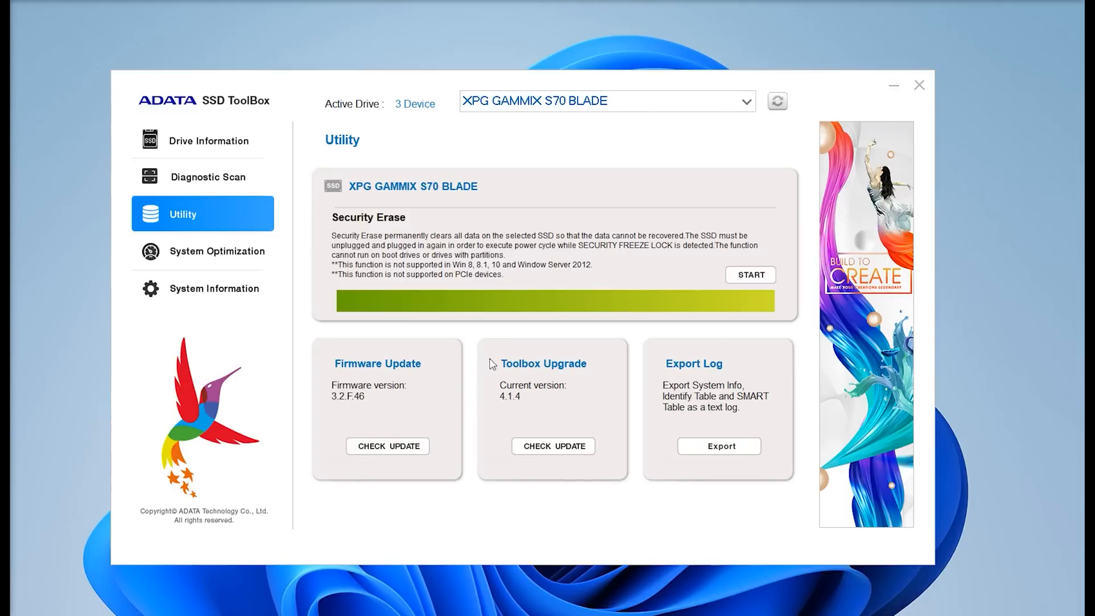
mouse_move(739, 382)
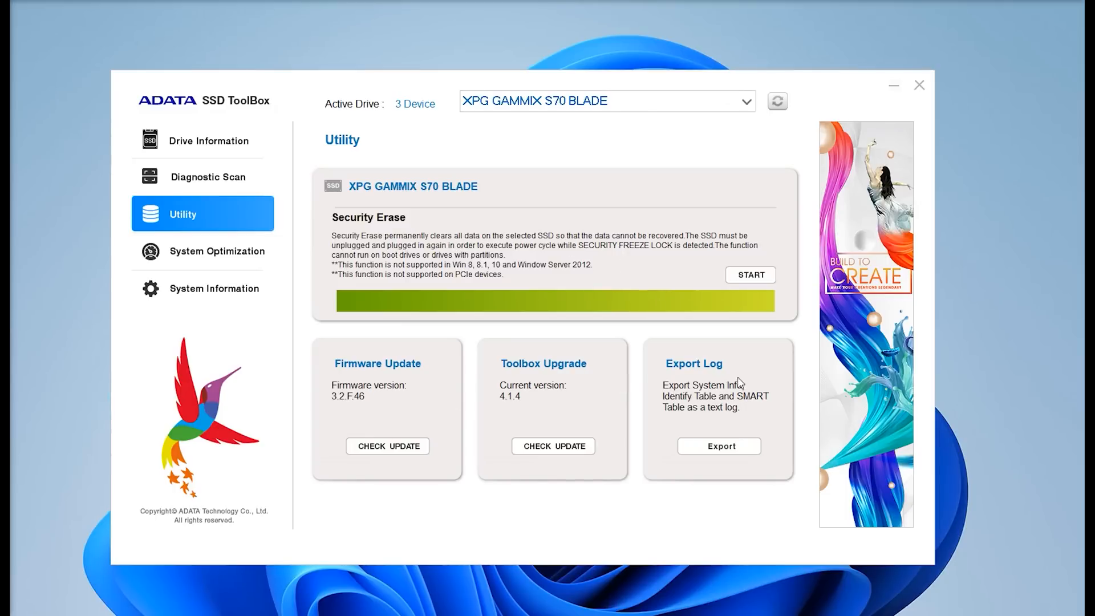
mouse_move(217, 251)
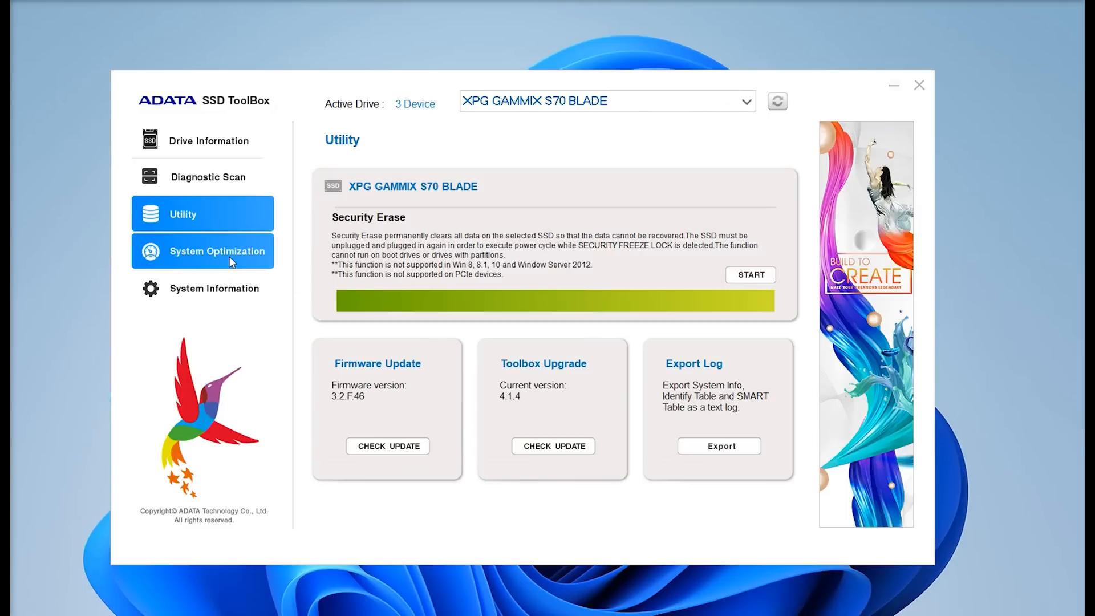
View System Optimization, then System Information with Windows, CPU, RAM and BIOS details
click(216, 250)
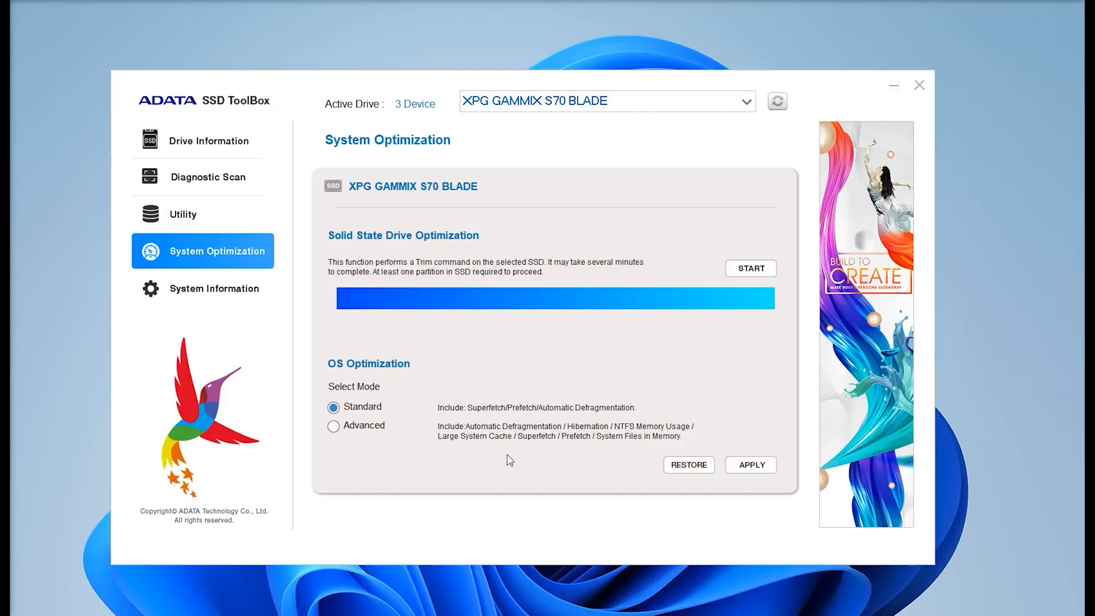
mouse_move(613, 438)
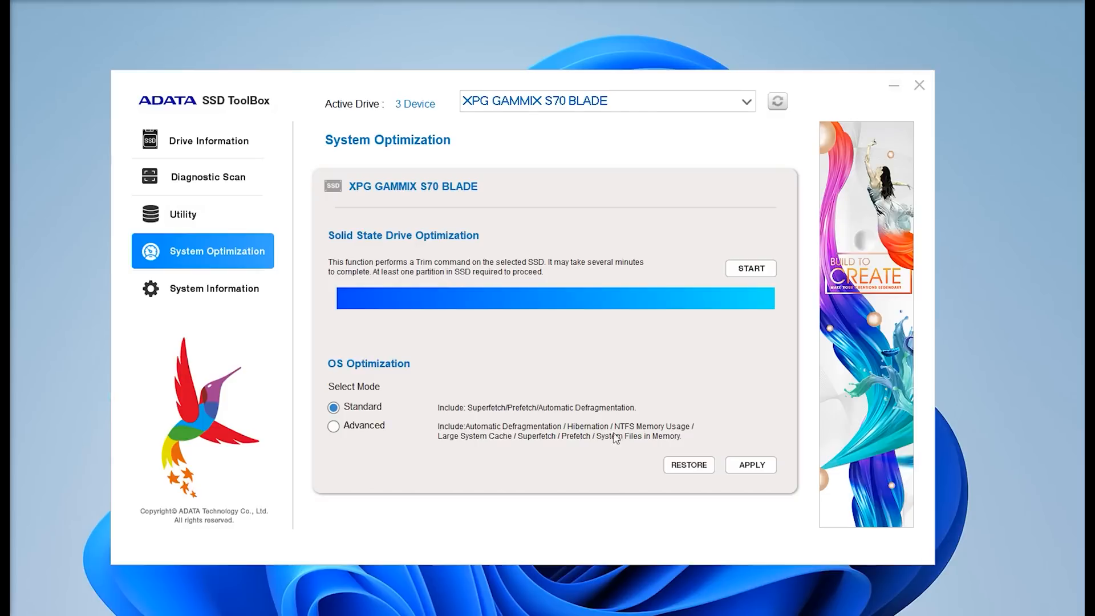
mouse_move(475, 341)
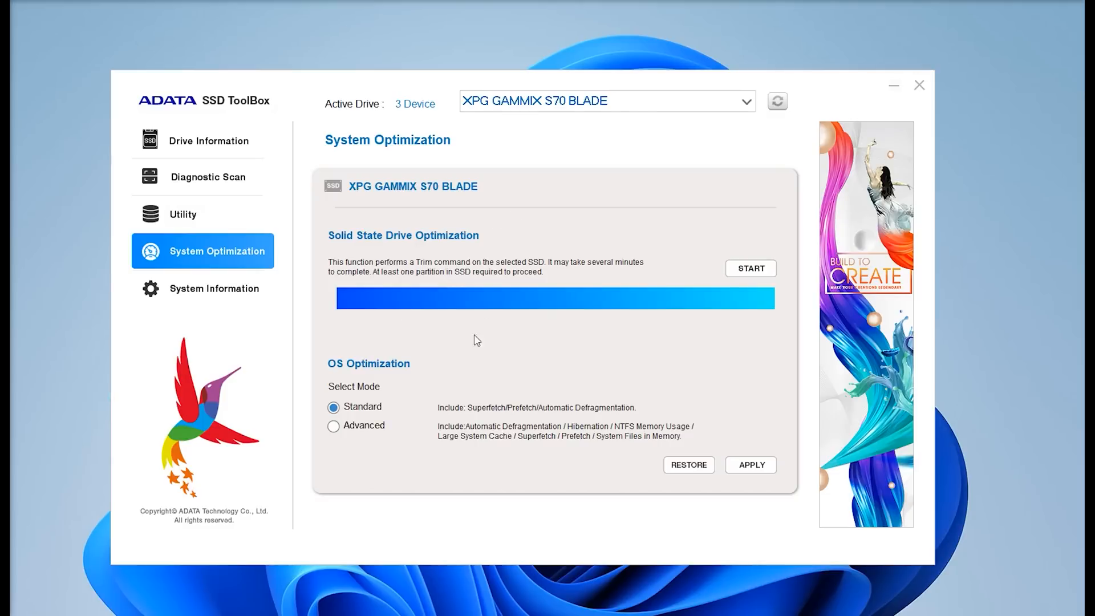
mouse_move(522, 401)
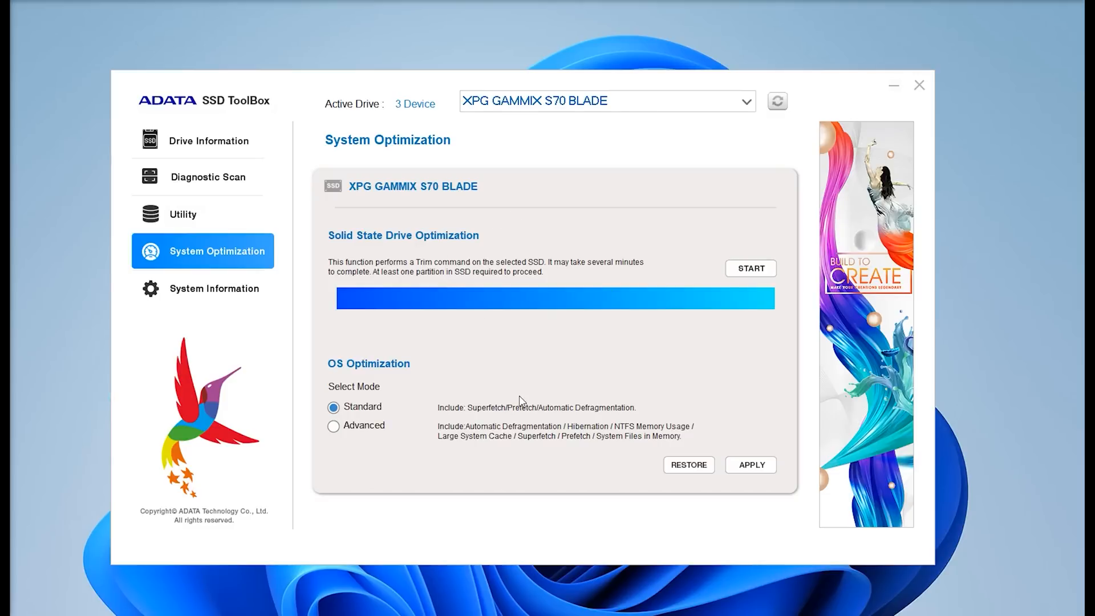
mouse_move(224, 299)
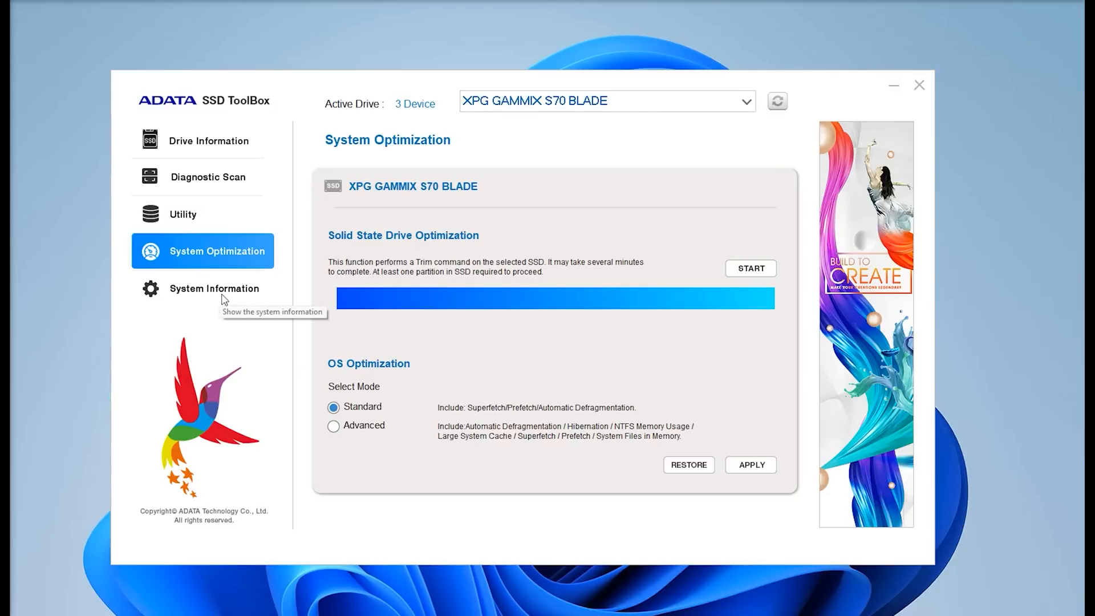
click(214, 289)
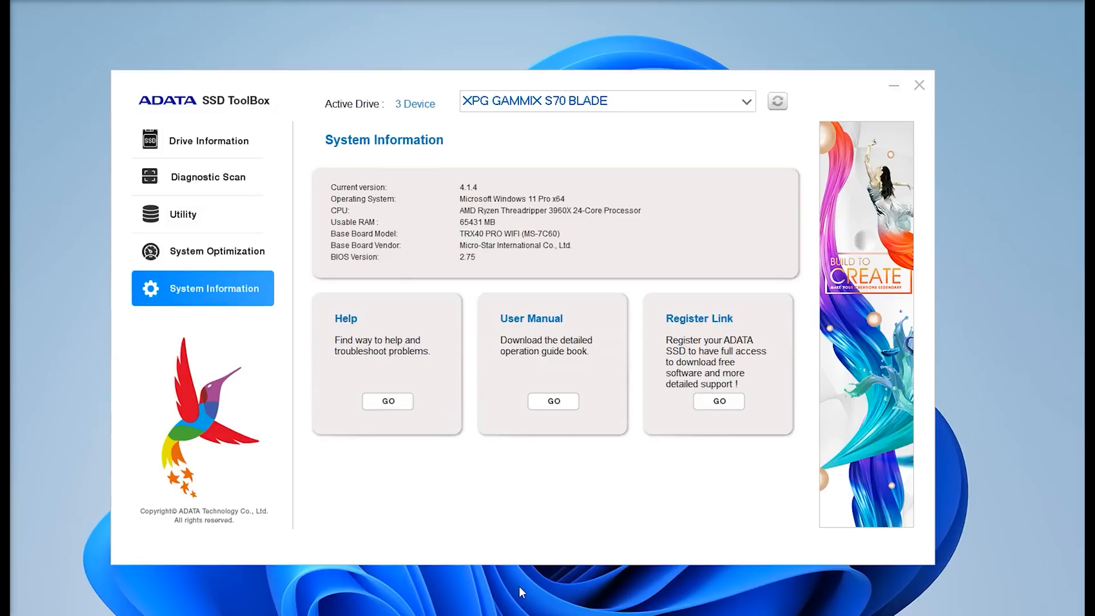
mouse_move(594, 211)
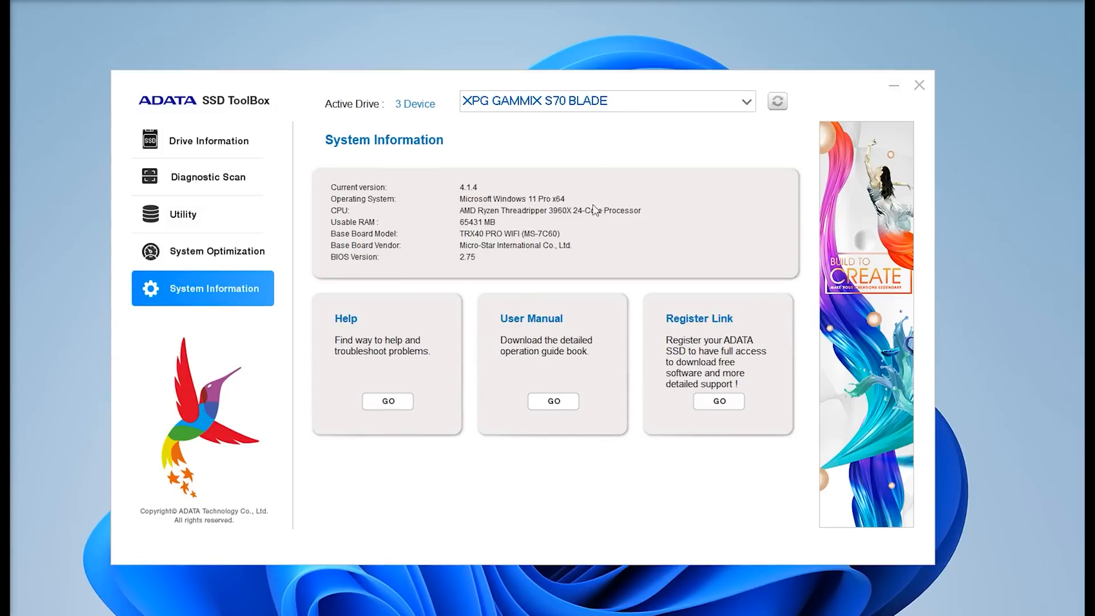
mouse_move(454, 222)
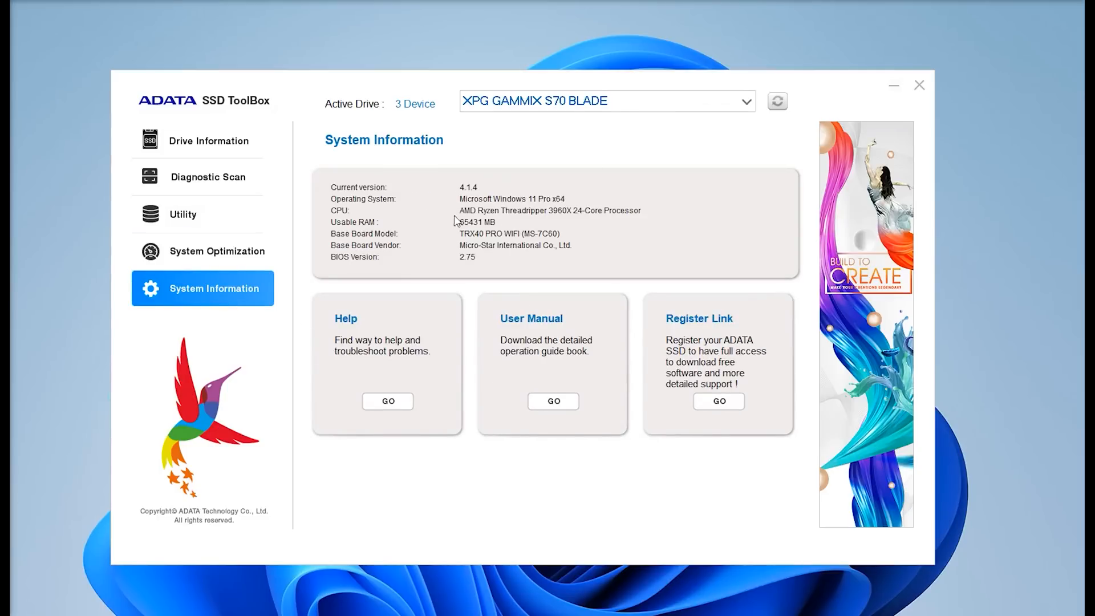
mouse_move(459, 309)
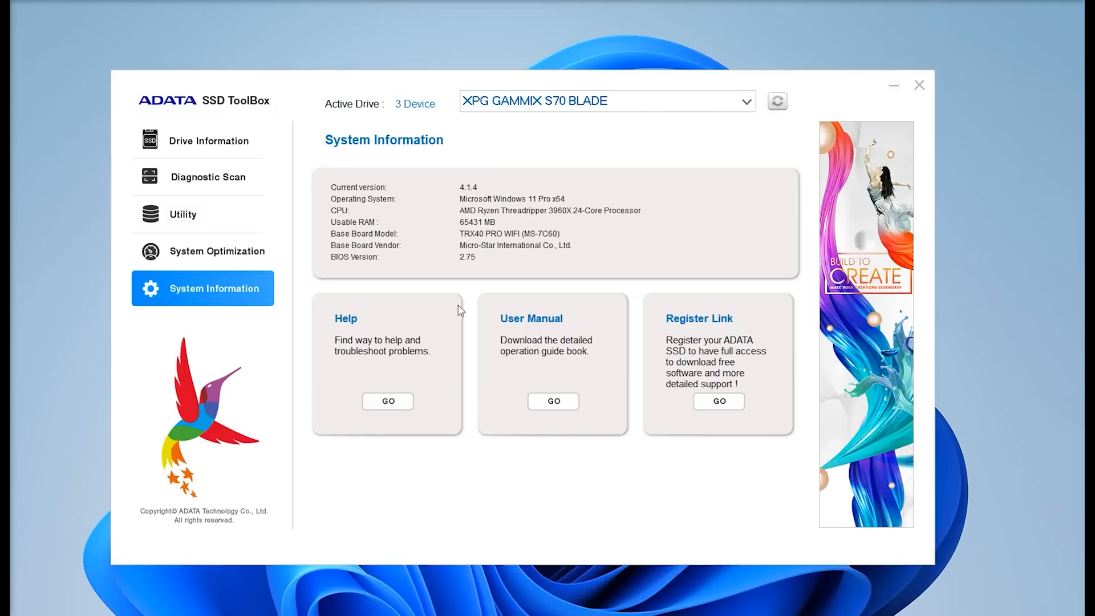
mouse_move(529, 405)
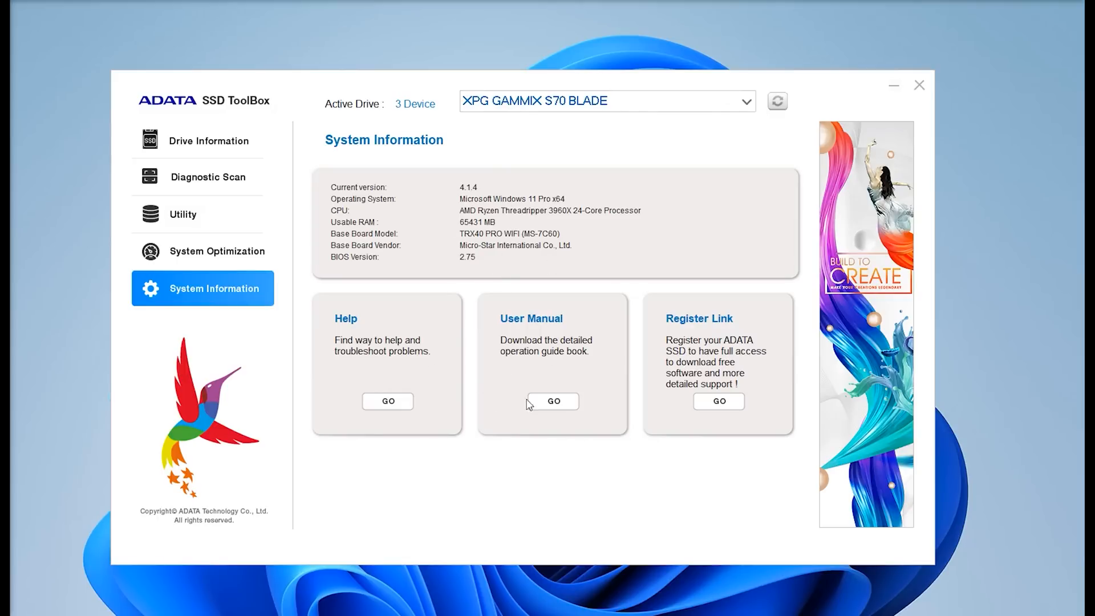
mouse_move(579, 572)
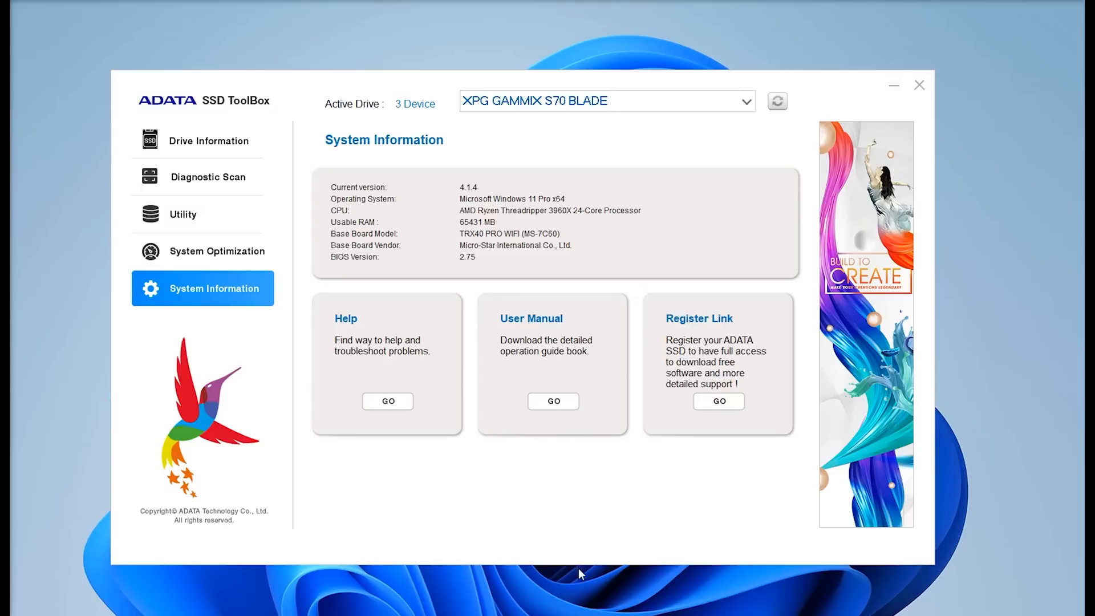
mouse_move(535, 447)
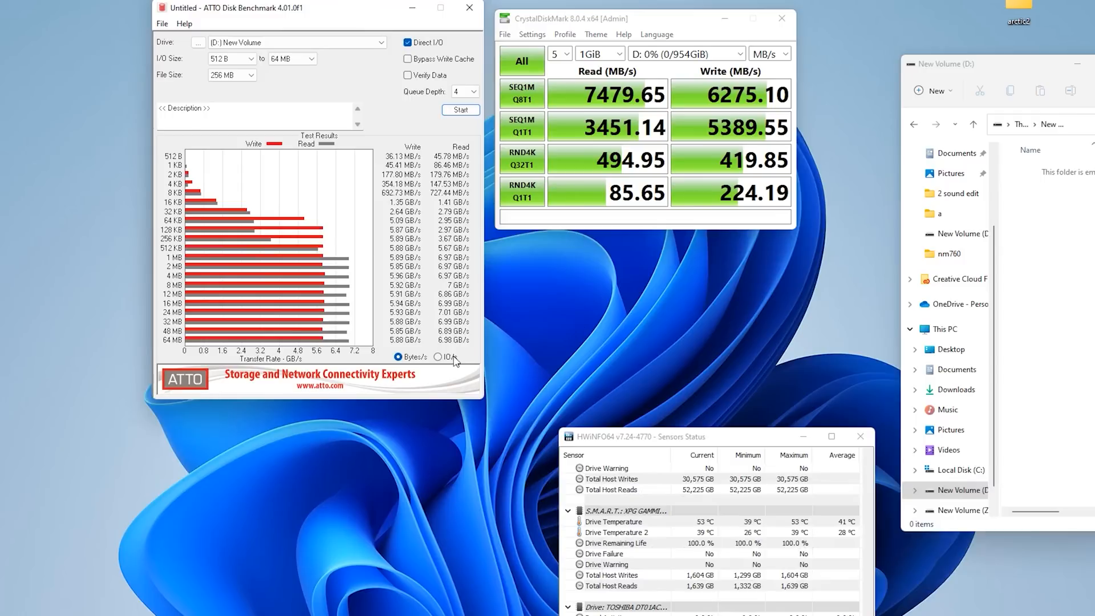
mouse_move(444, 327)
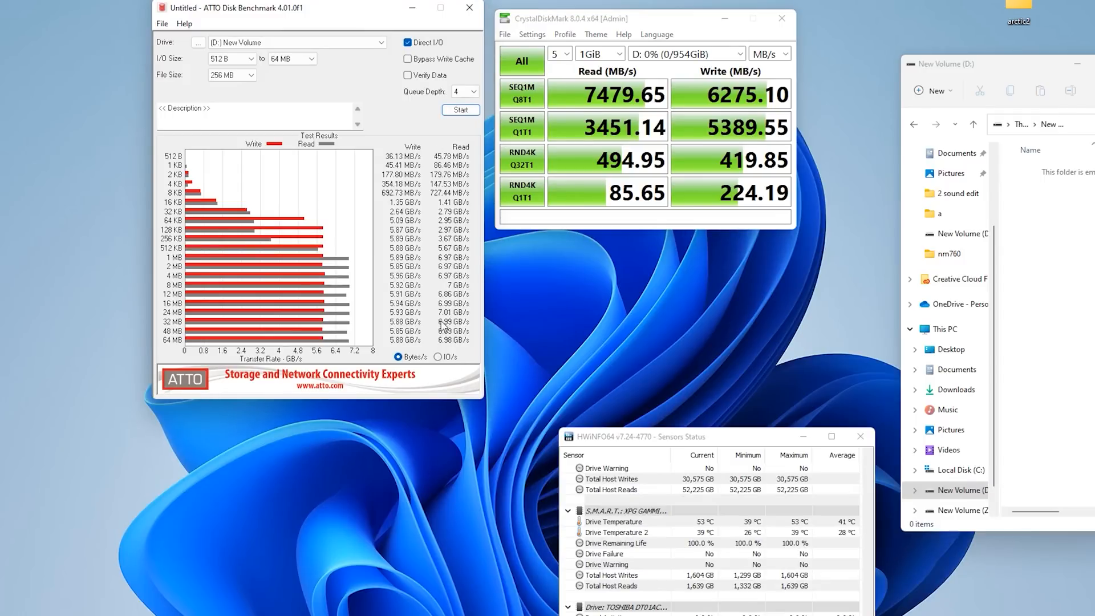
mouse_move(454, 323)
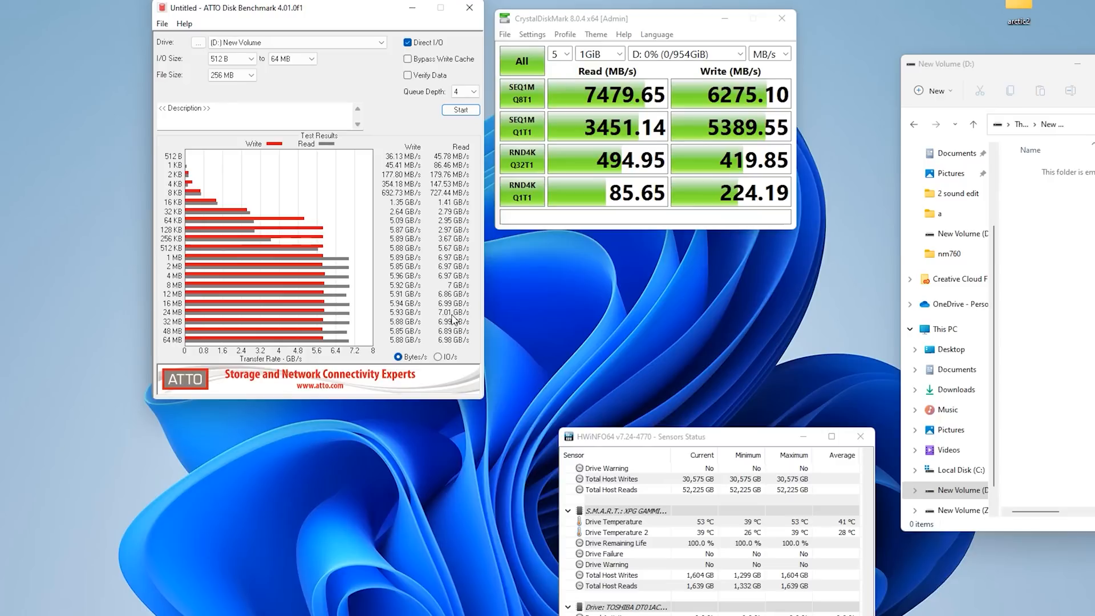
mouse_move(401, 314)
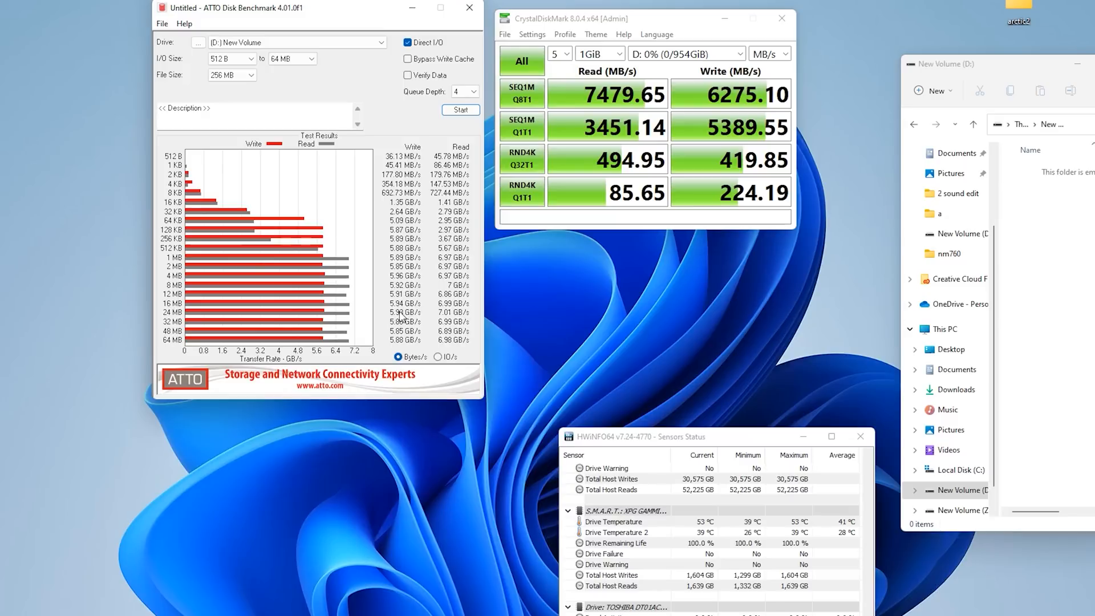
mouse_move(406, 237)
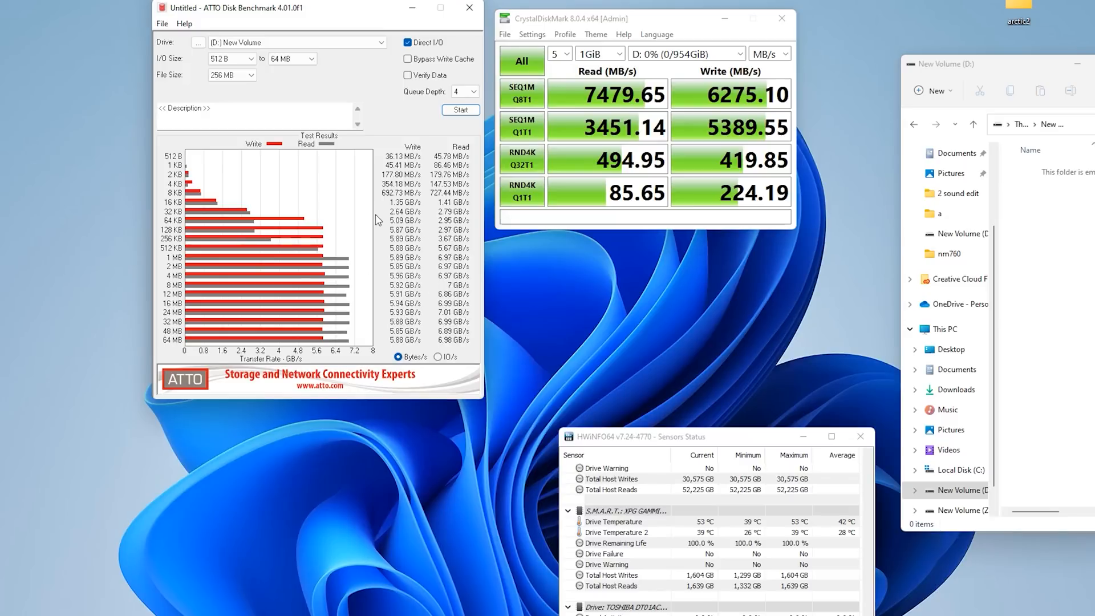
mouse_move(402, 289)
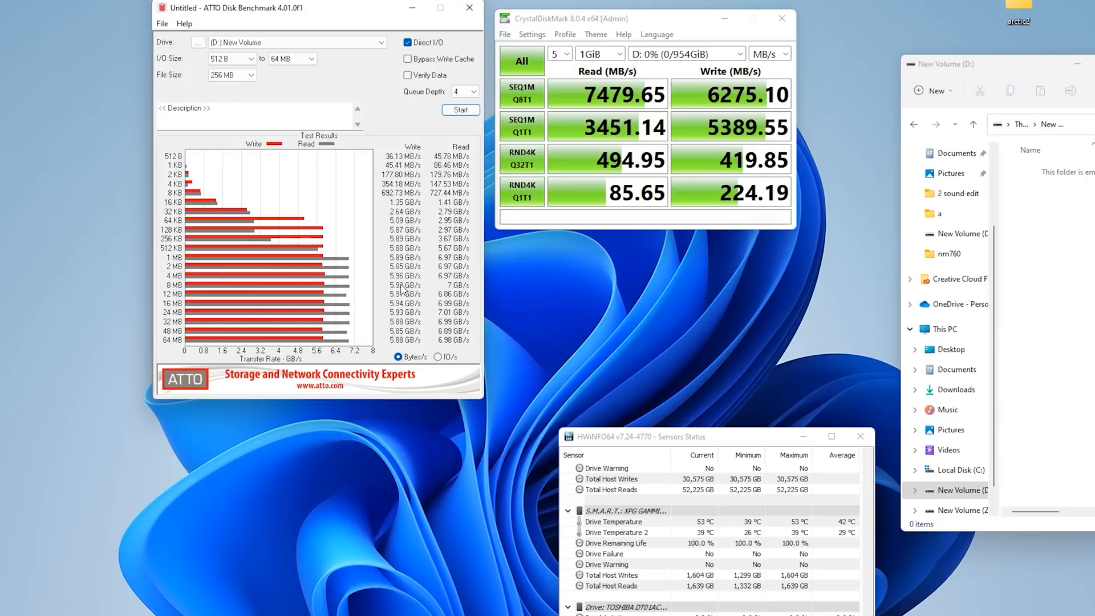
mouse_move(419, 281)
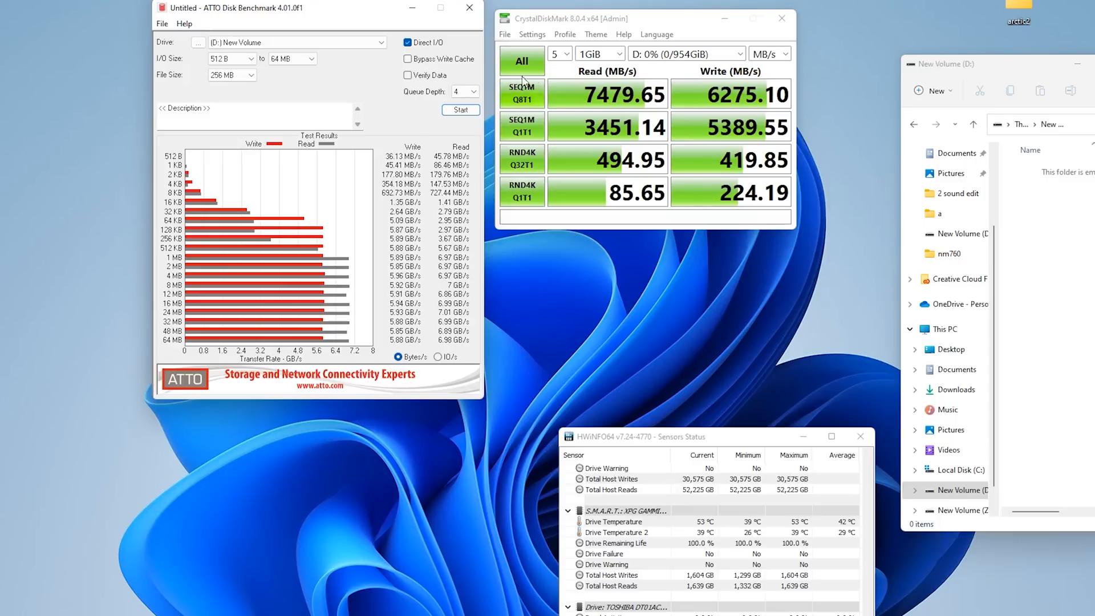
mouse_move(608, 46)
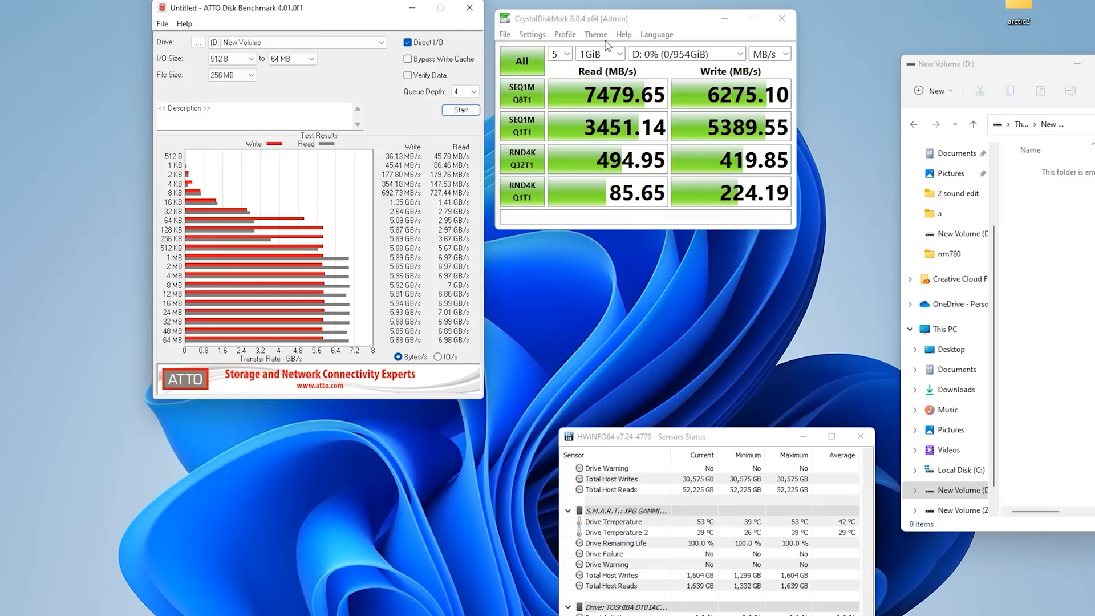
mouse_move(687, 33)
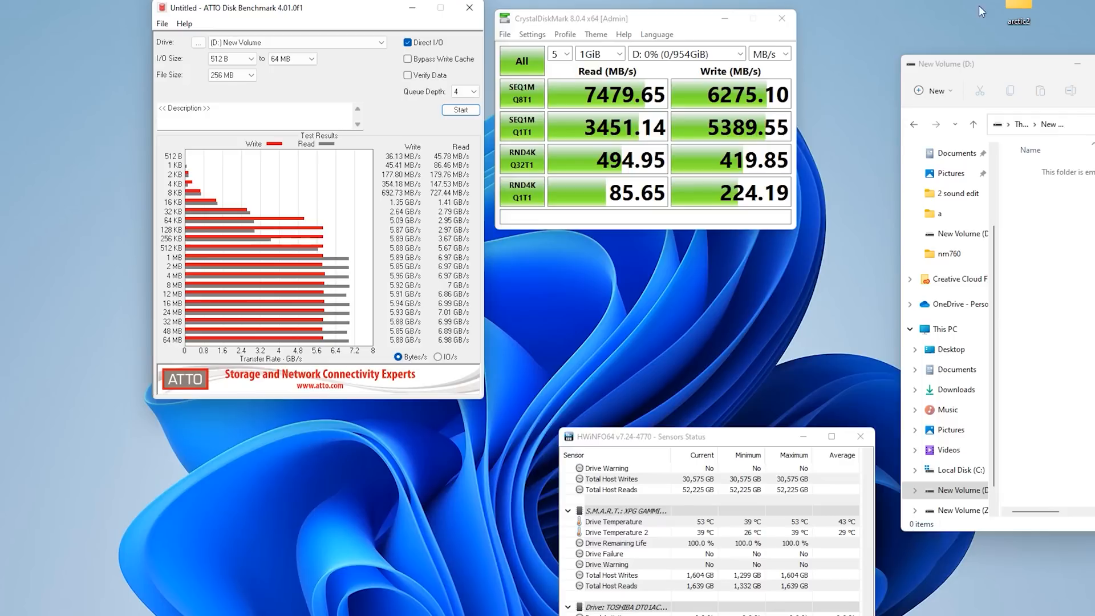
mouse_move(578, 109)
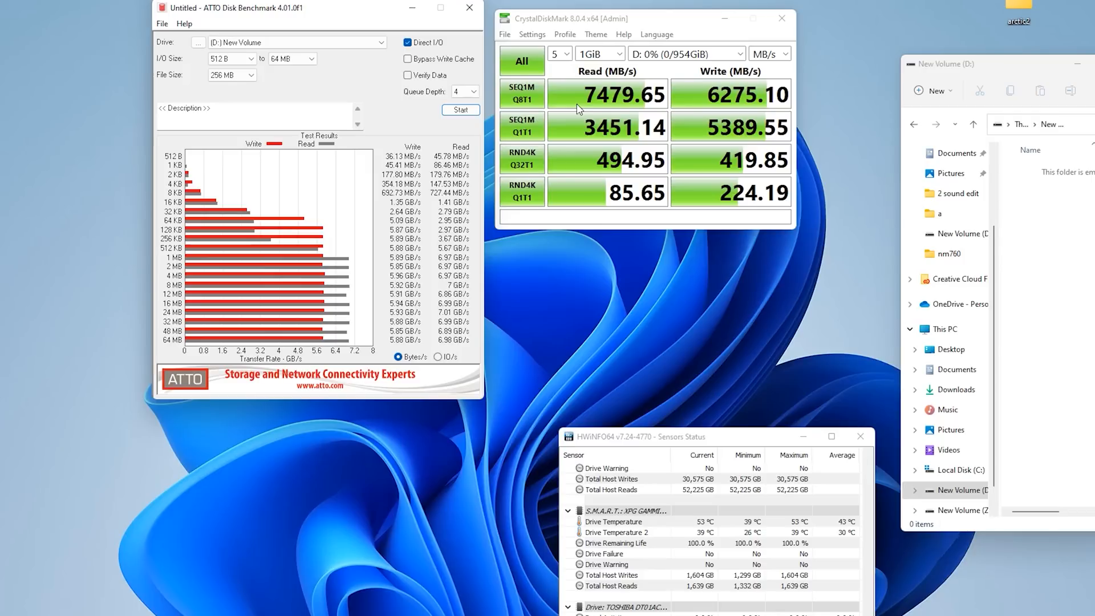
mouse_move(809, 138)
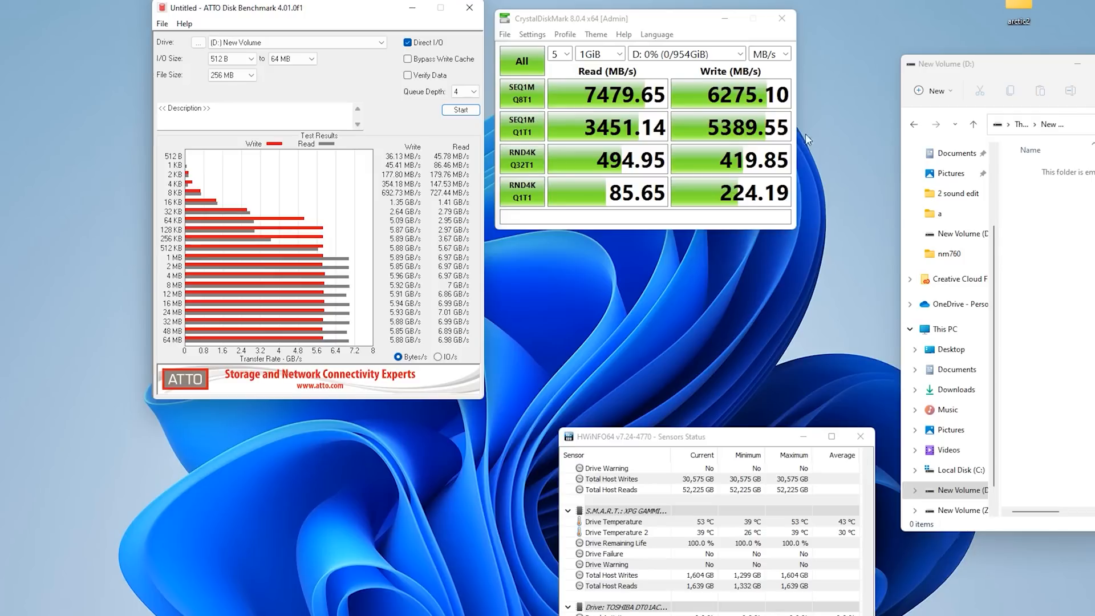
mouse_move(703, 114)
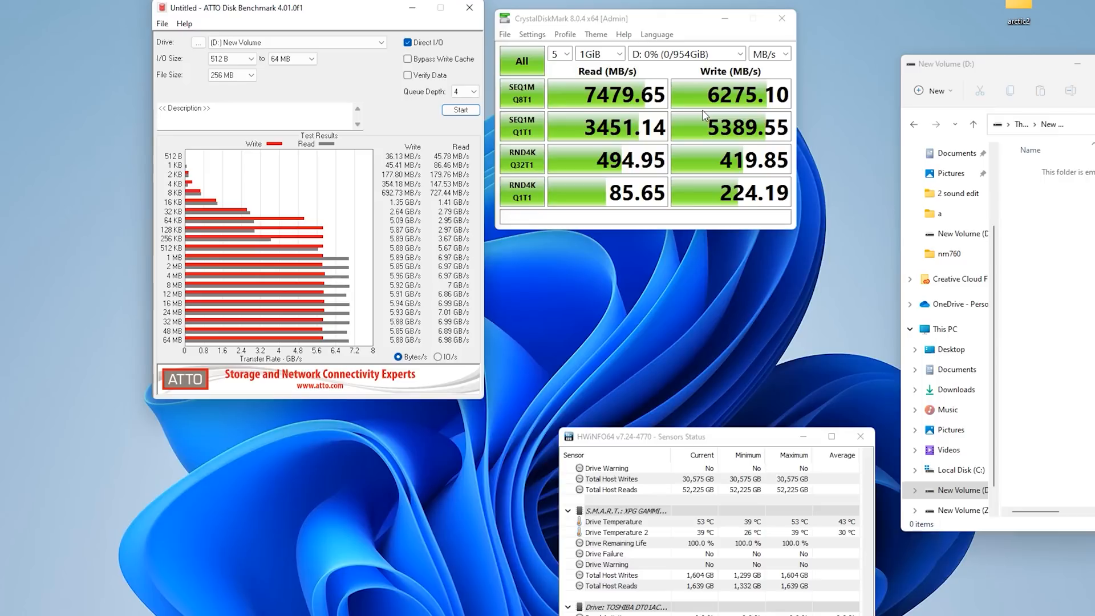
mouse_move(648, 198)
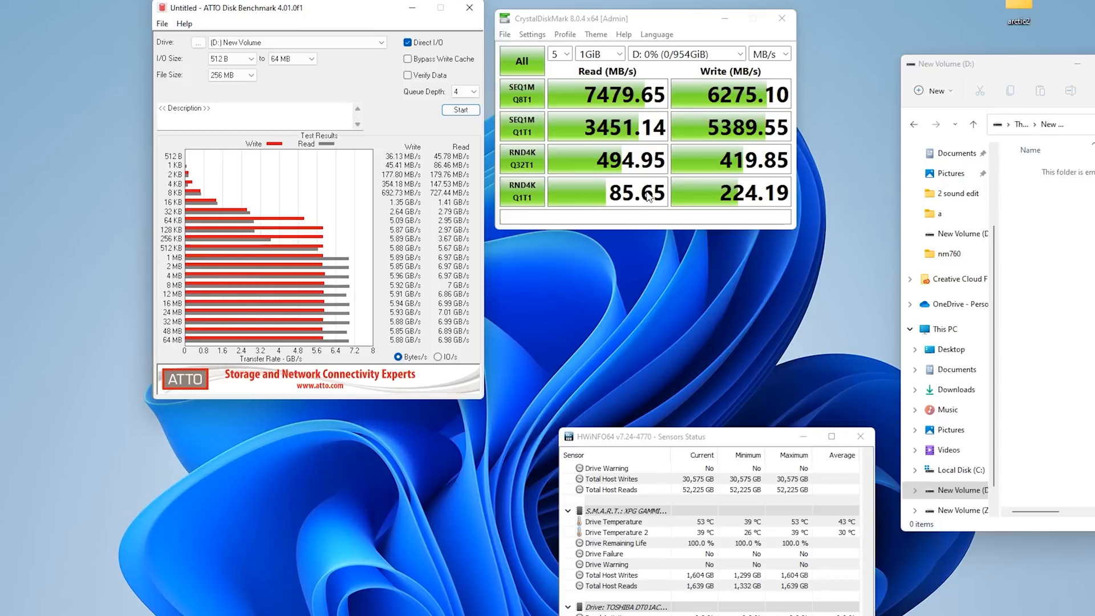
mouse_move(672, 210)
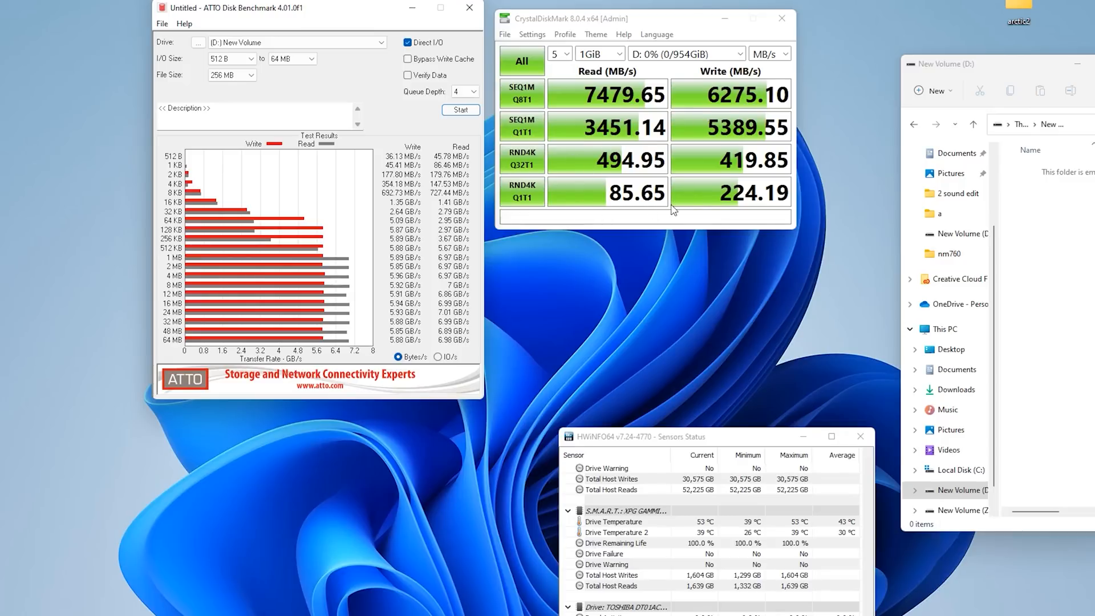
mouse_move(824, 586)
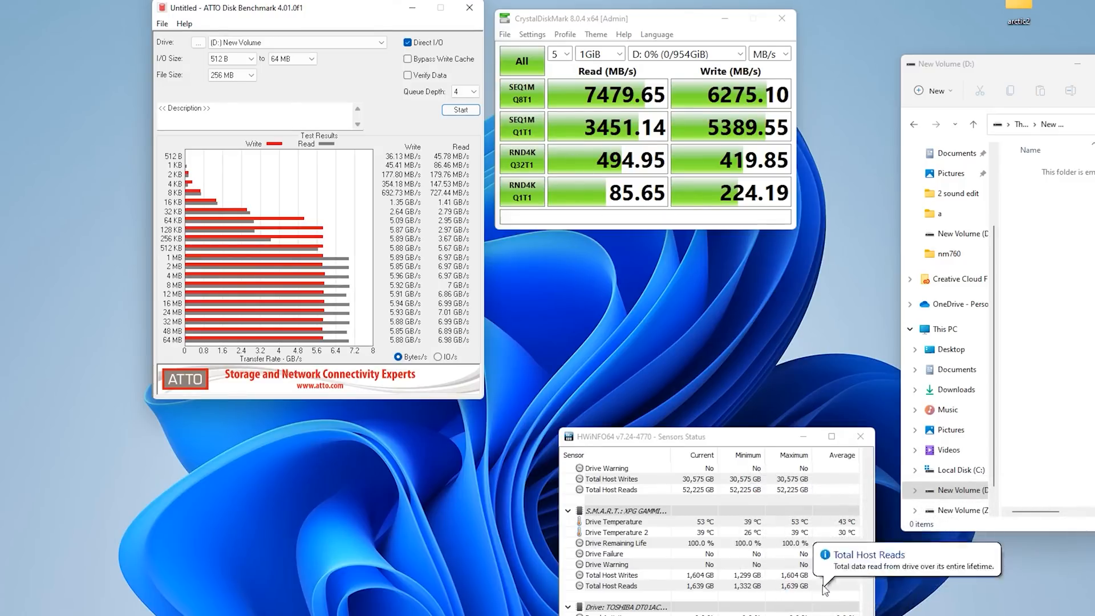
mouse_move(793, 527)
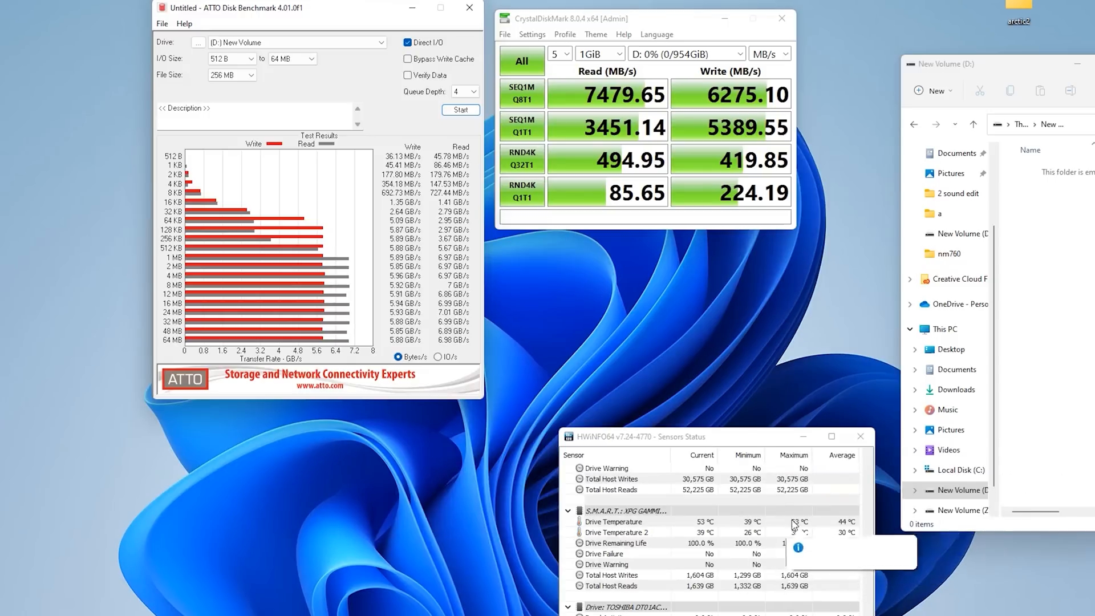
mouse_move(803, 532)
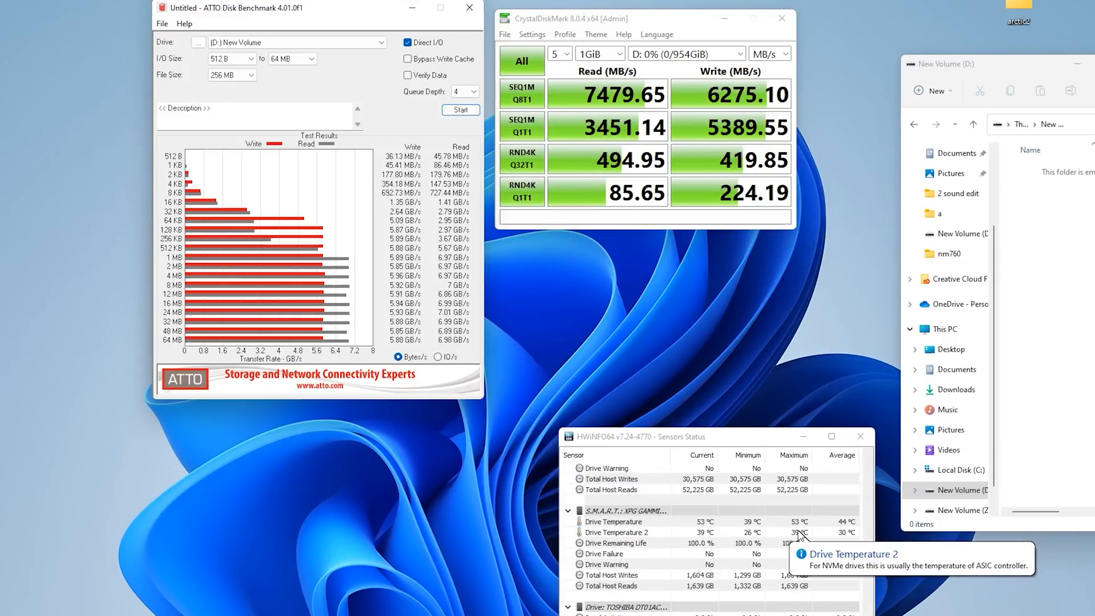
mouse_move(848, 346)
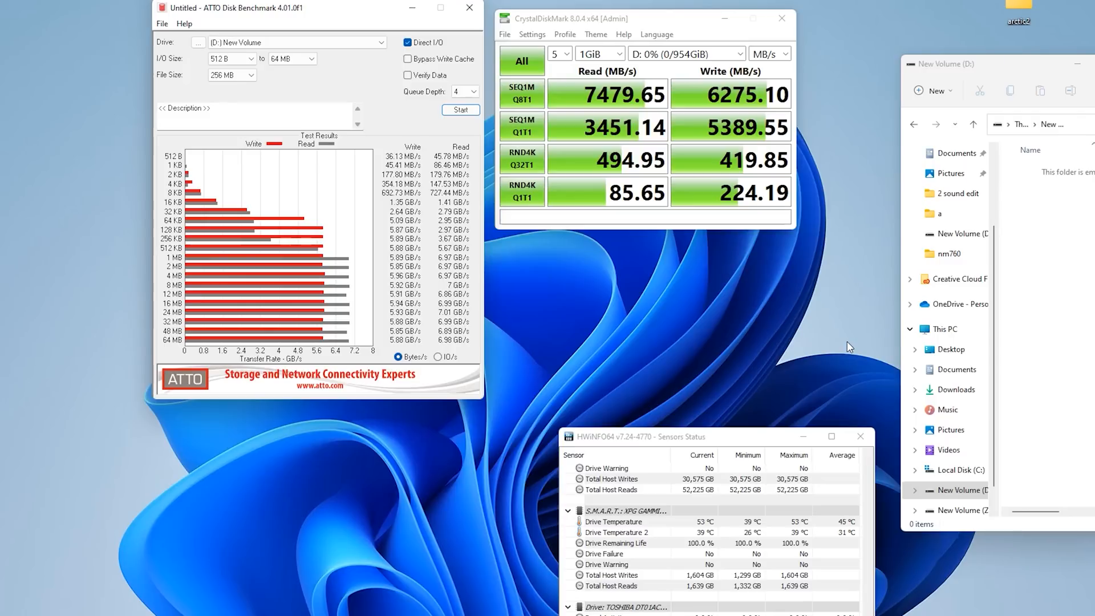
mouse_move(970, 197)
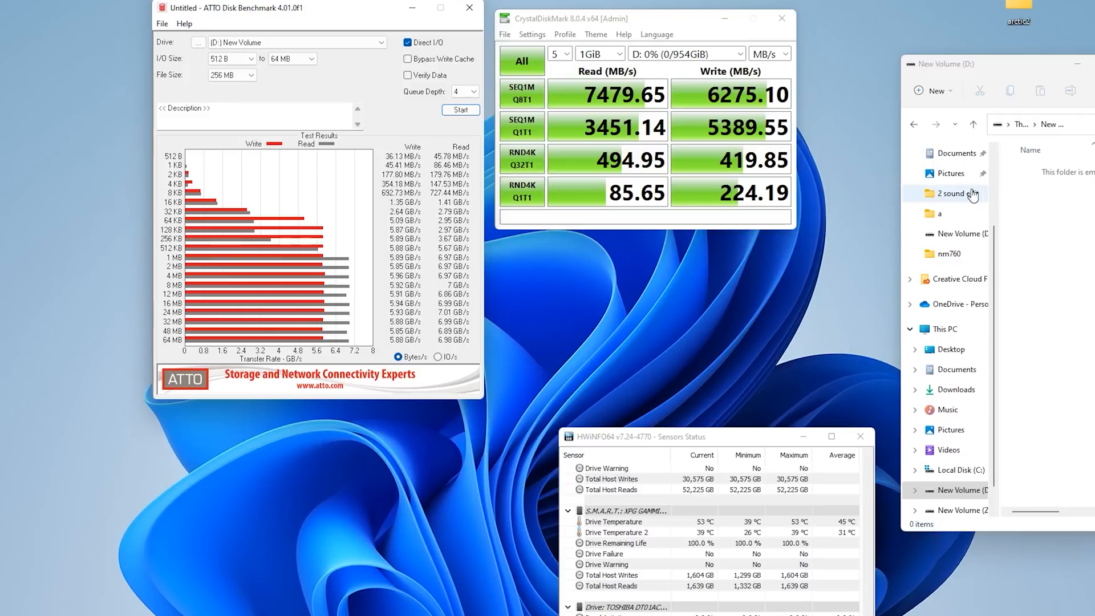
mouse_move(1026, 24)
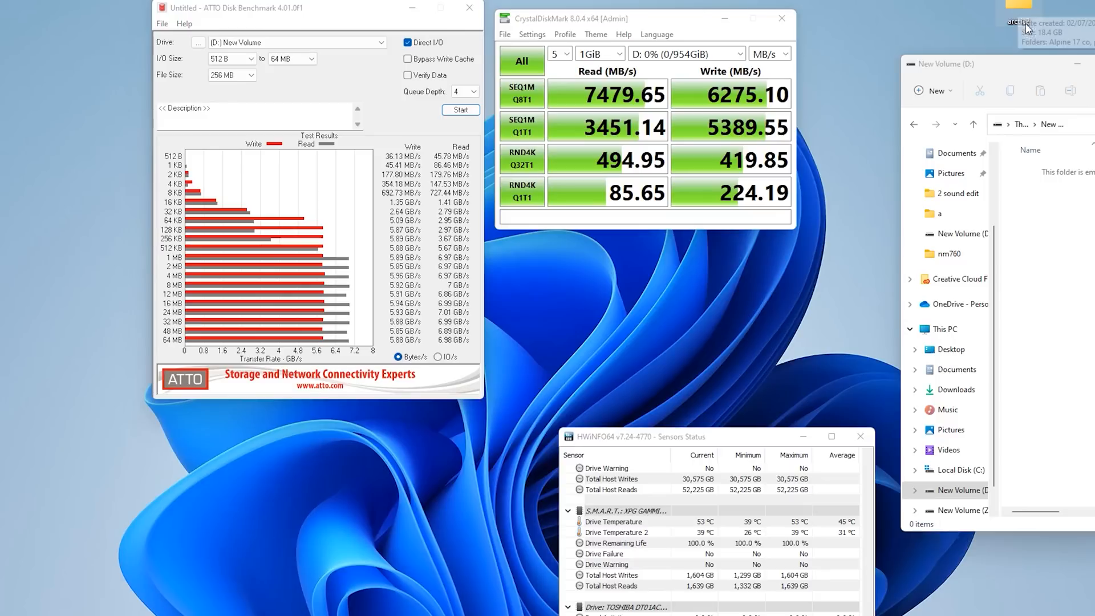
right_click(1020, 7)
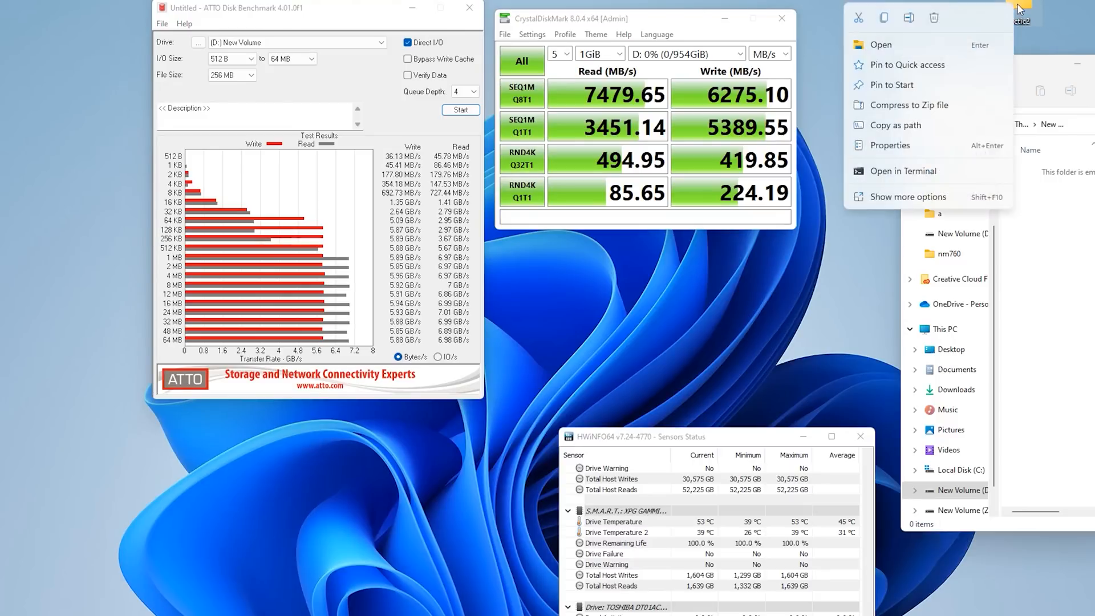
click(888, 145)
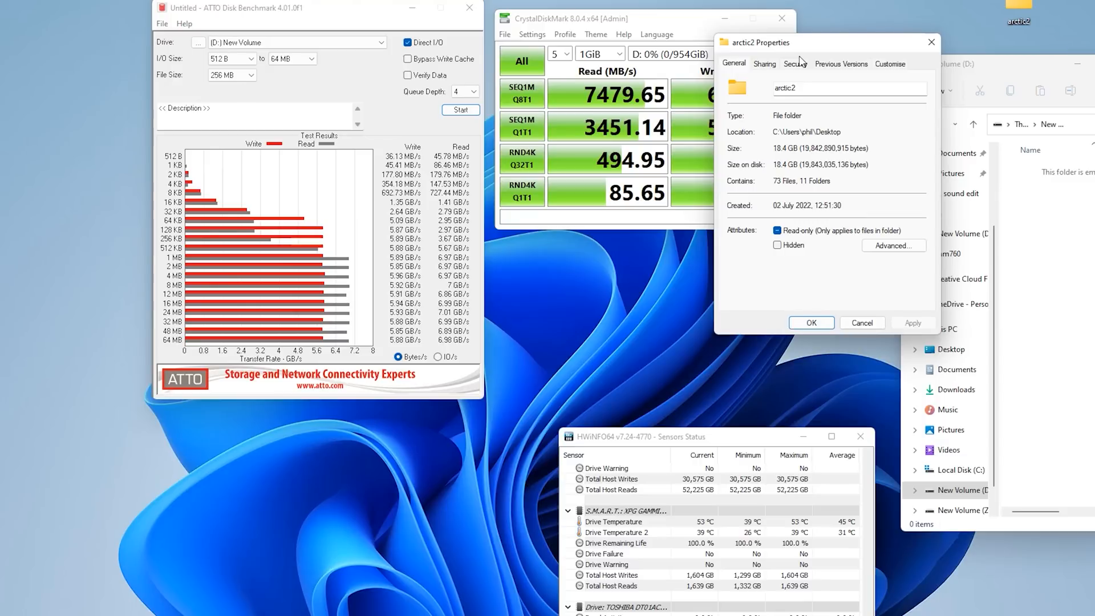
mouse_move(823, 67)
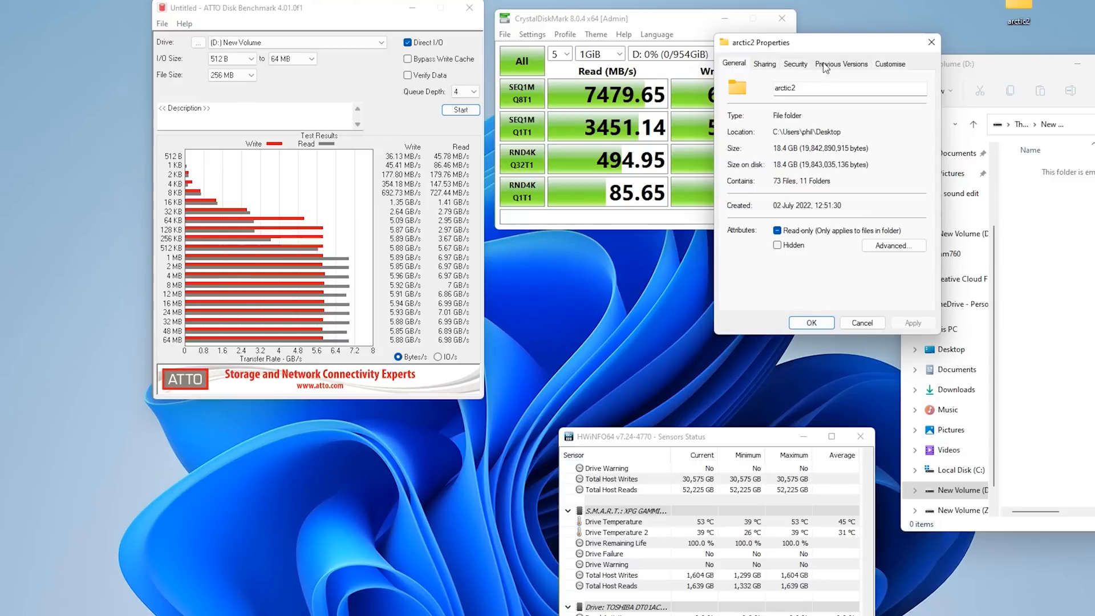
mouse_move(837, 57)
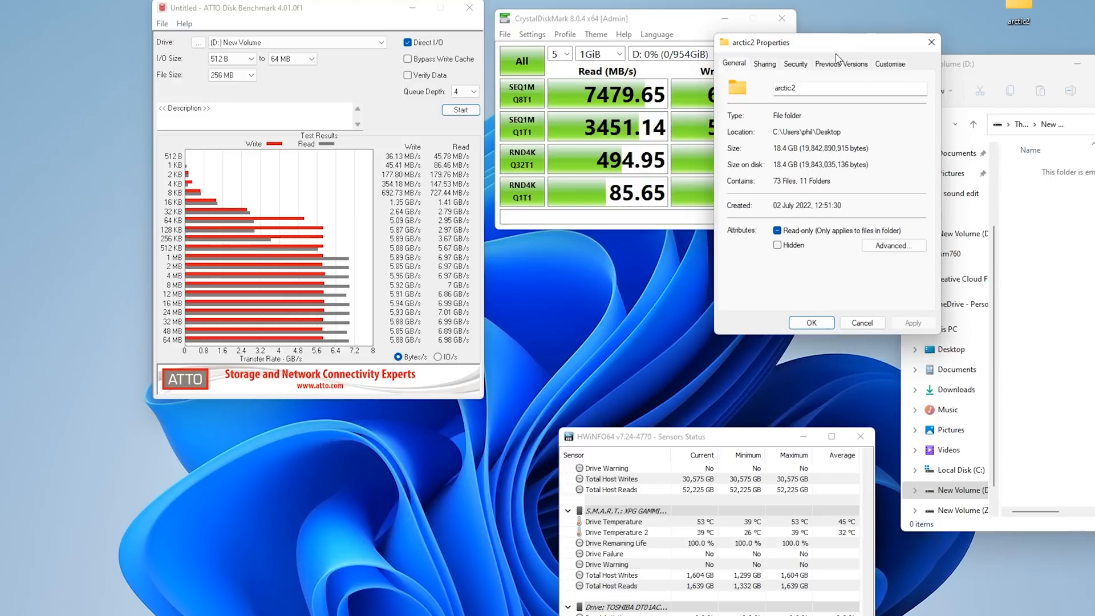
mouse_move(781, 198)
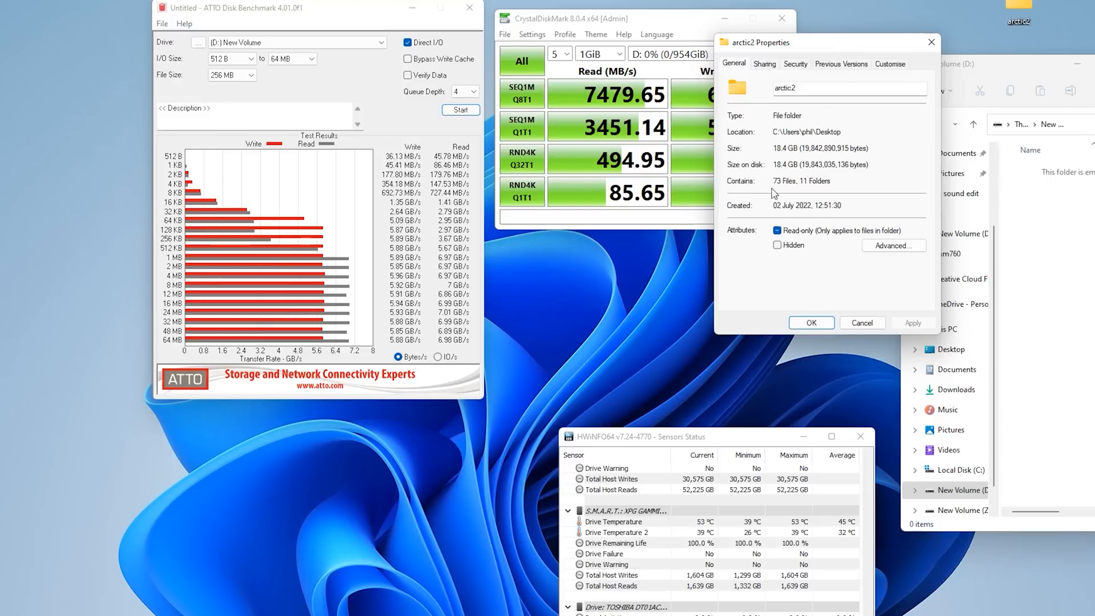
mouse_move(871, 267)
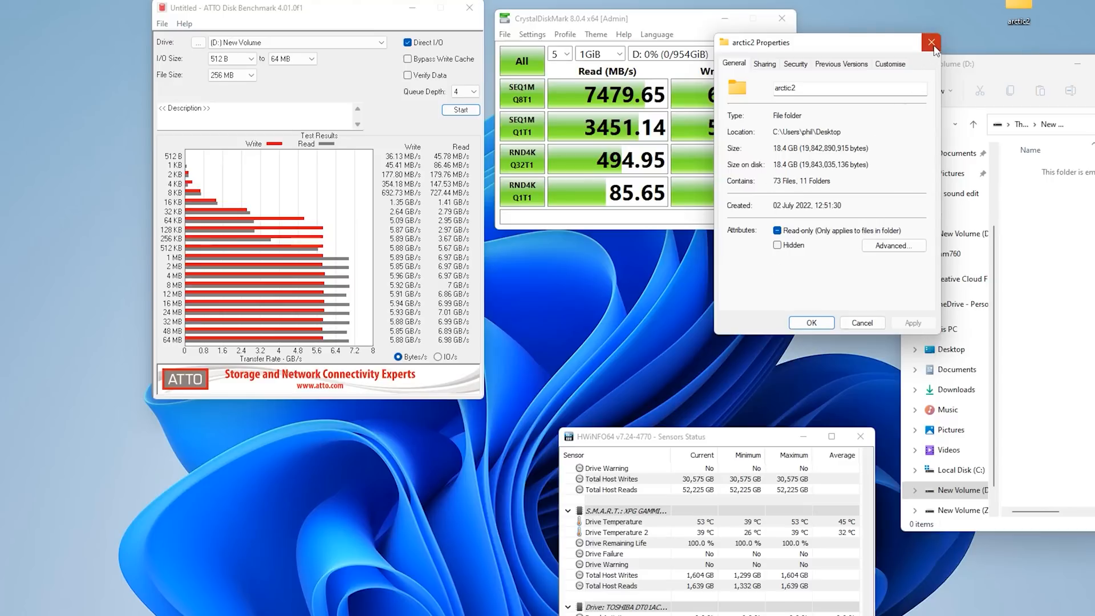
click(930, 43)
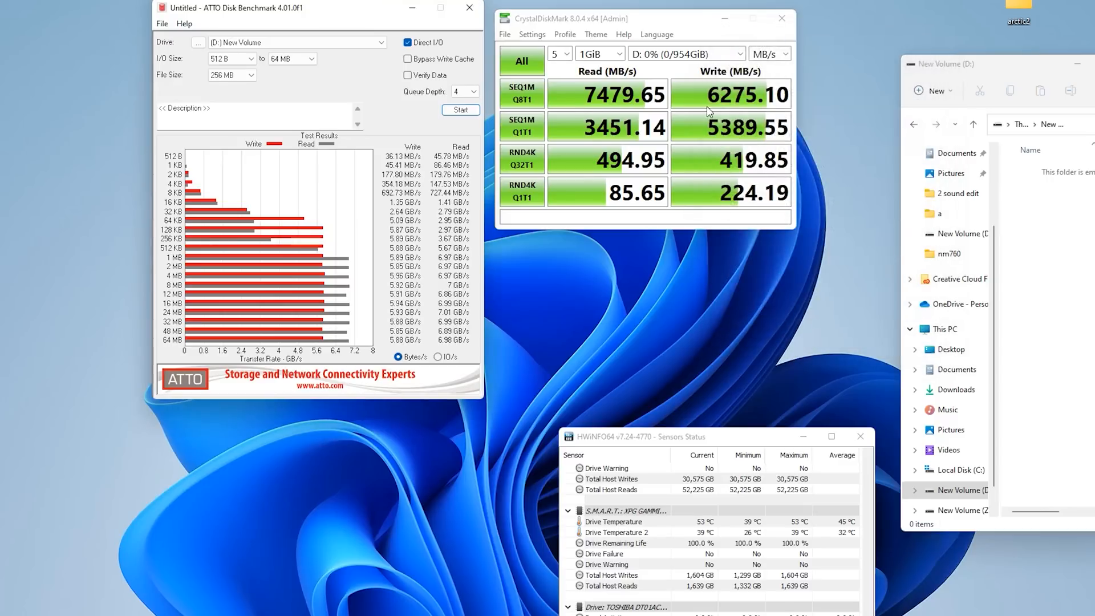
mouse_move(728, 110)
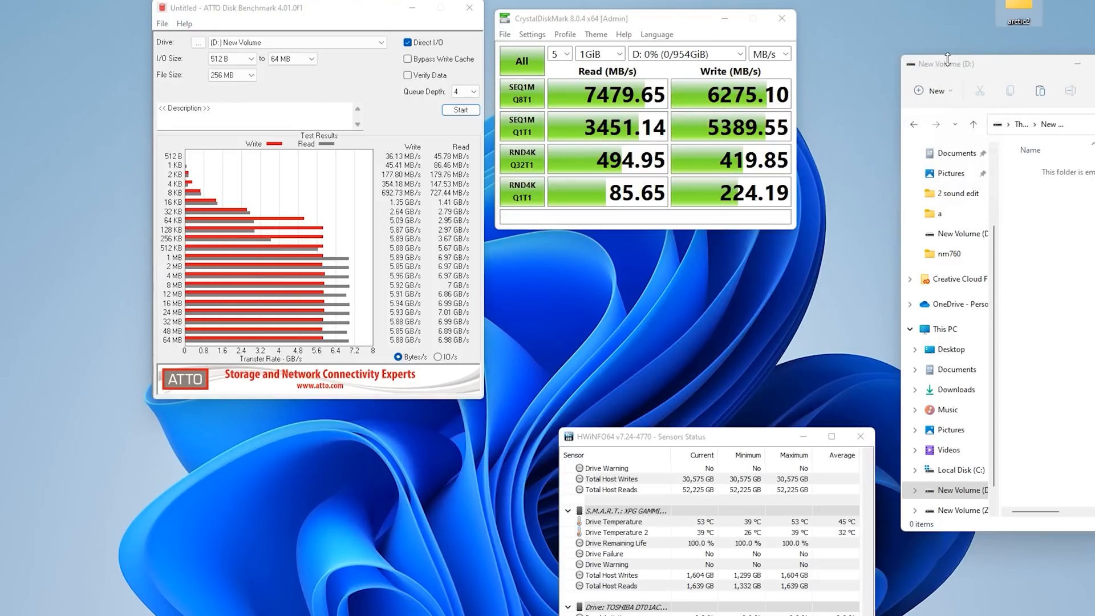
Bring up the context menu in the empty New Volume (D:) window to paste arctic2
right_click(1040, 215)
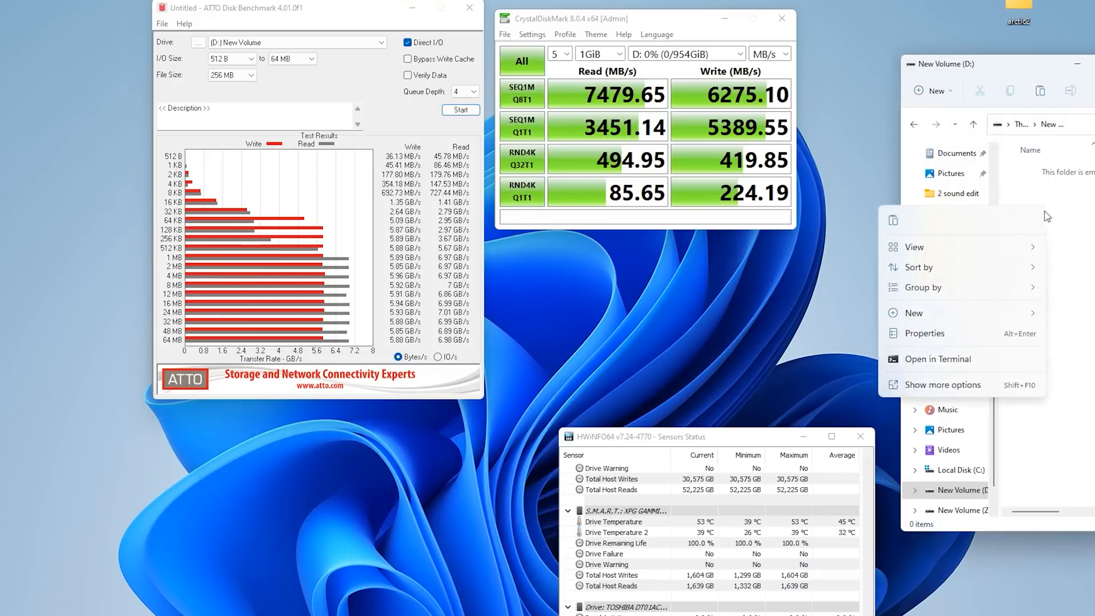
mouse_move(944, 293)
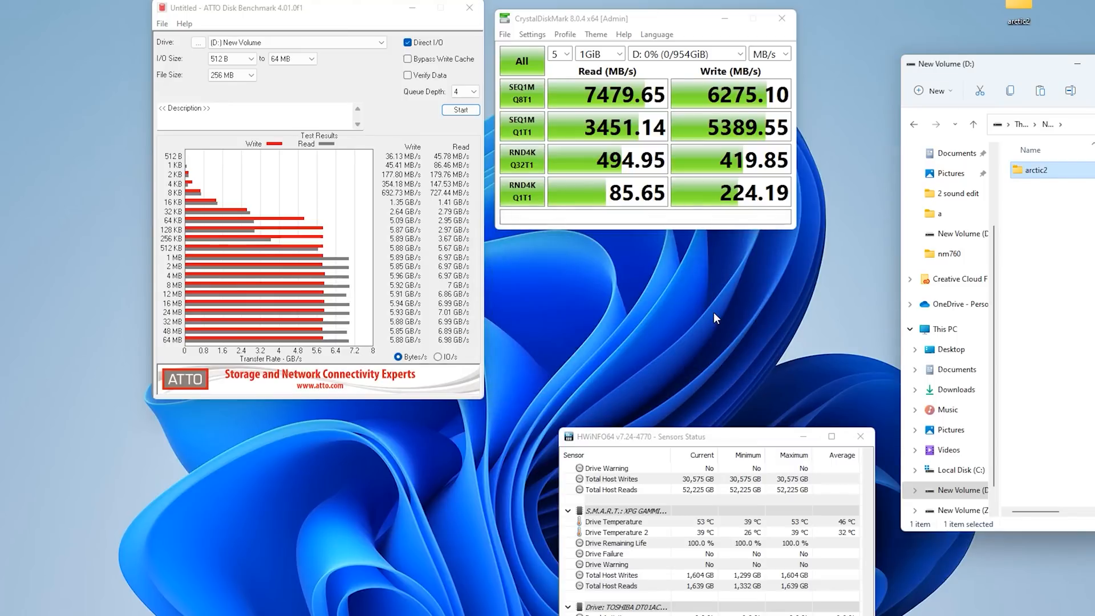
mouse_move(1001, 248)
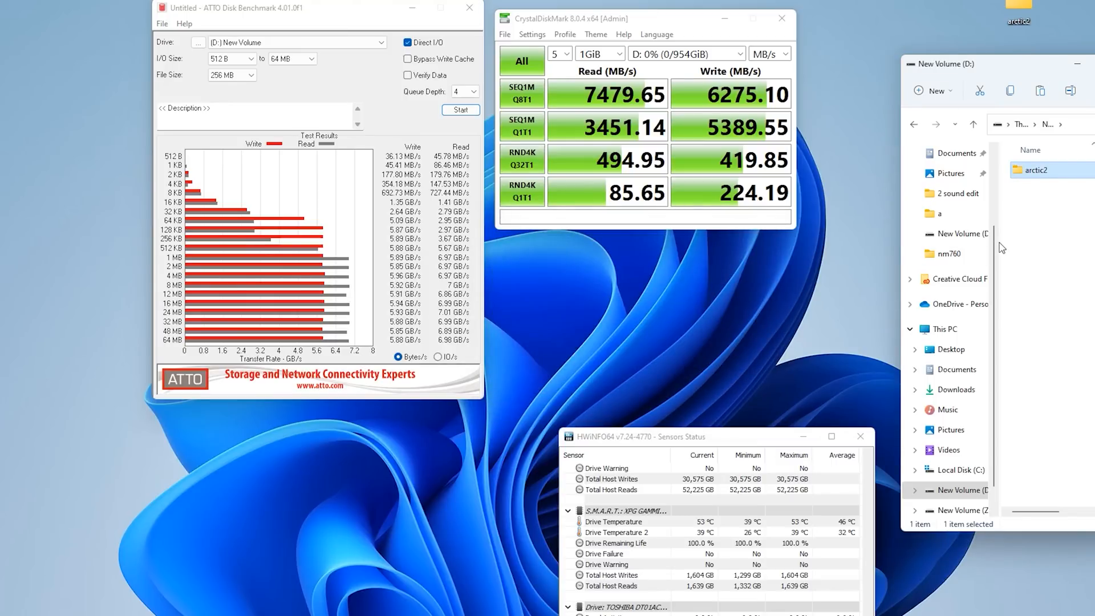
mouse_move(1038, 250)
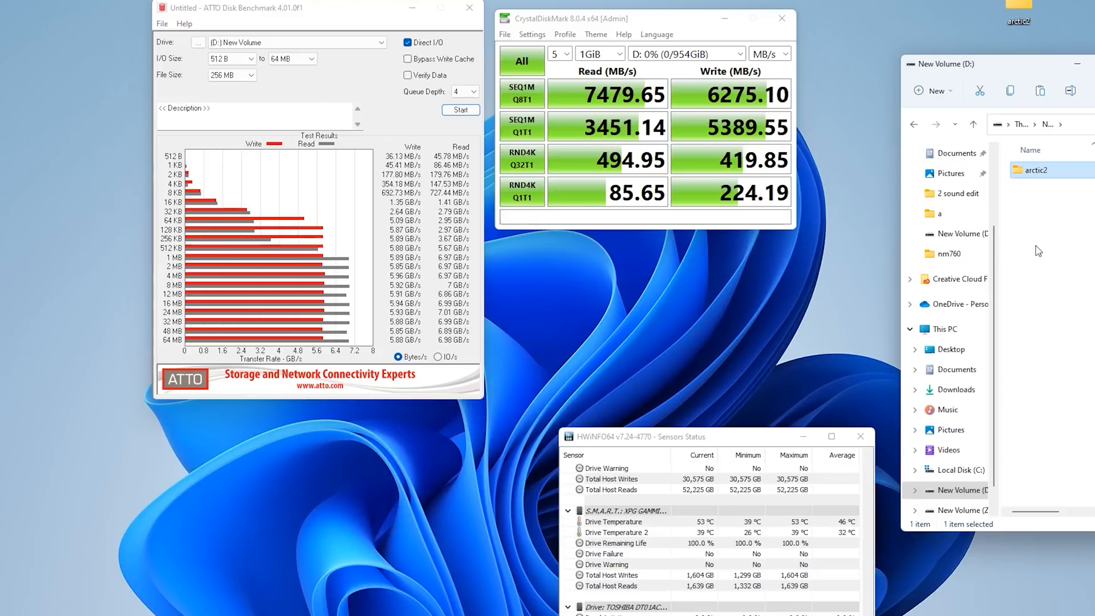
mouse_move(1059, 259)
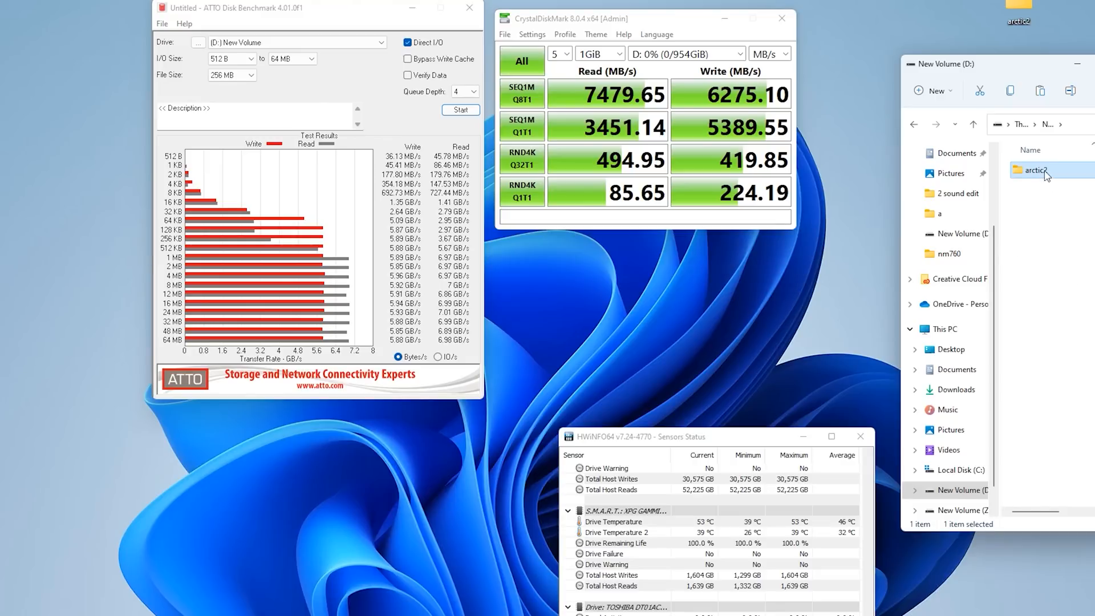
Rename the copied folder to arctic22, then copy arctic22 for another paste
right_click(1040, 170)
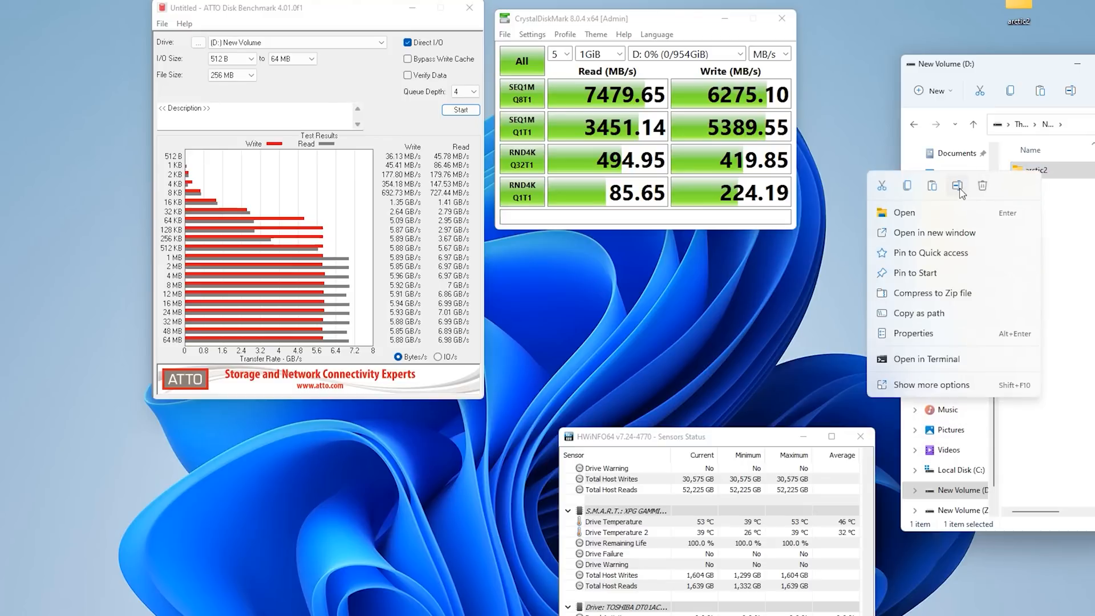
click(957, 185)
text(2)
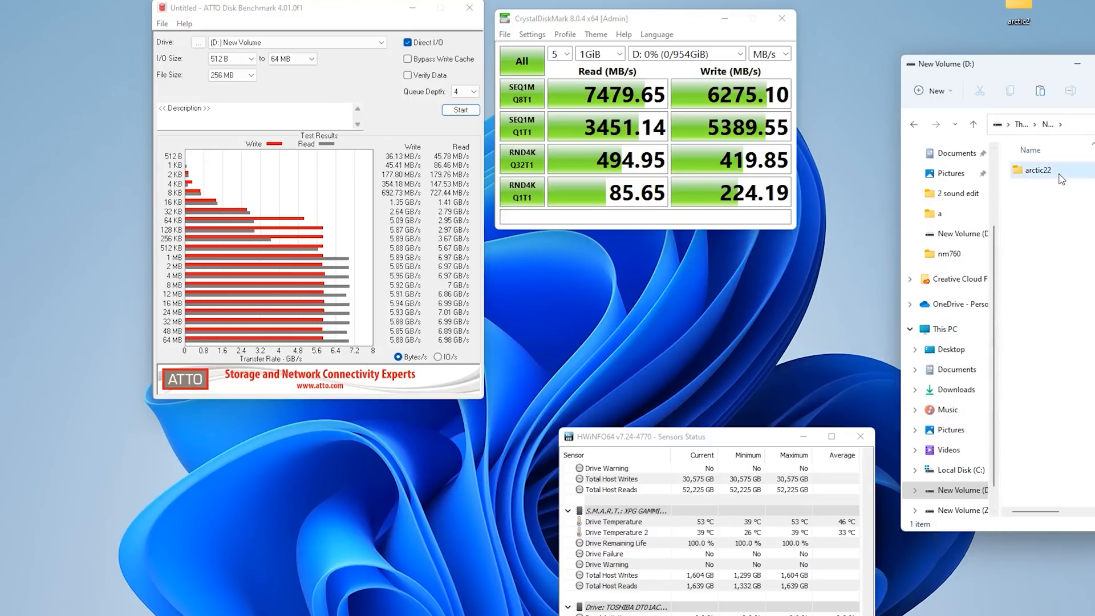
right_click(1036, 169)
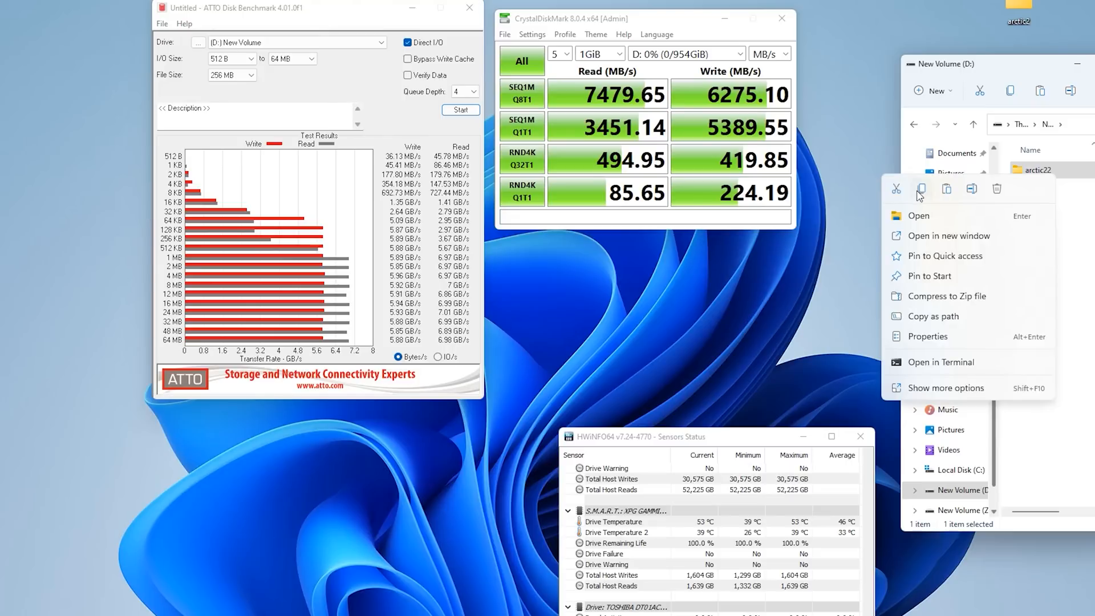
click(953, 42)
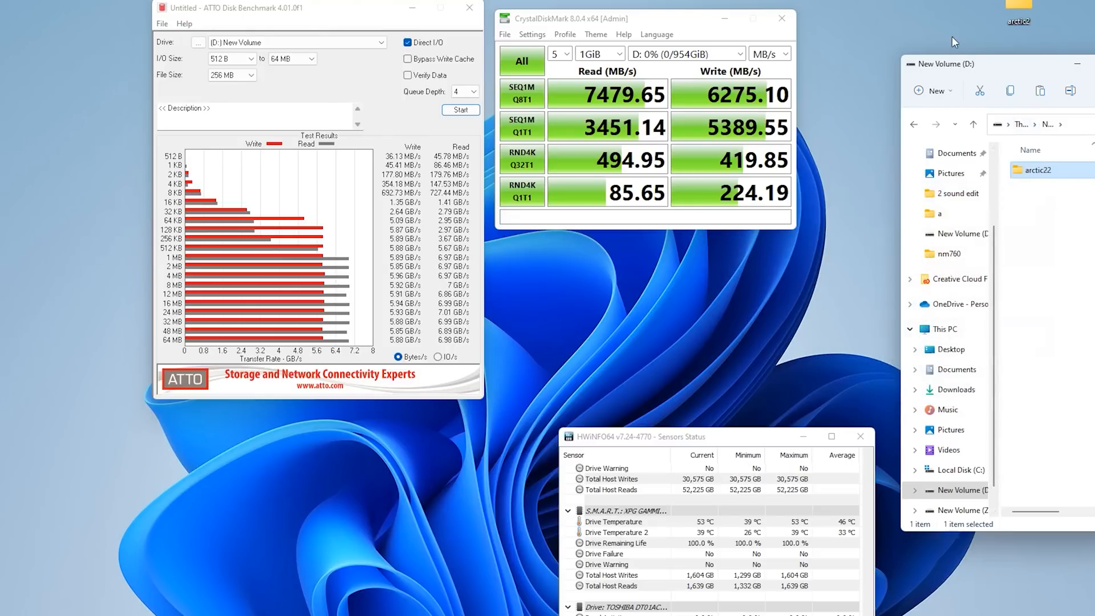